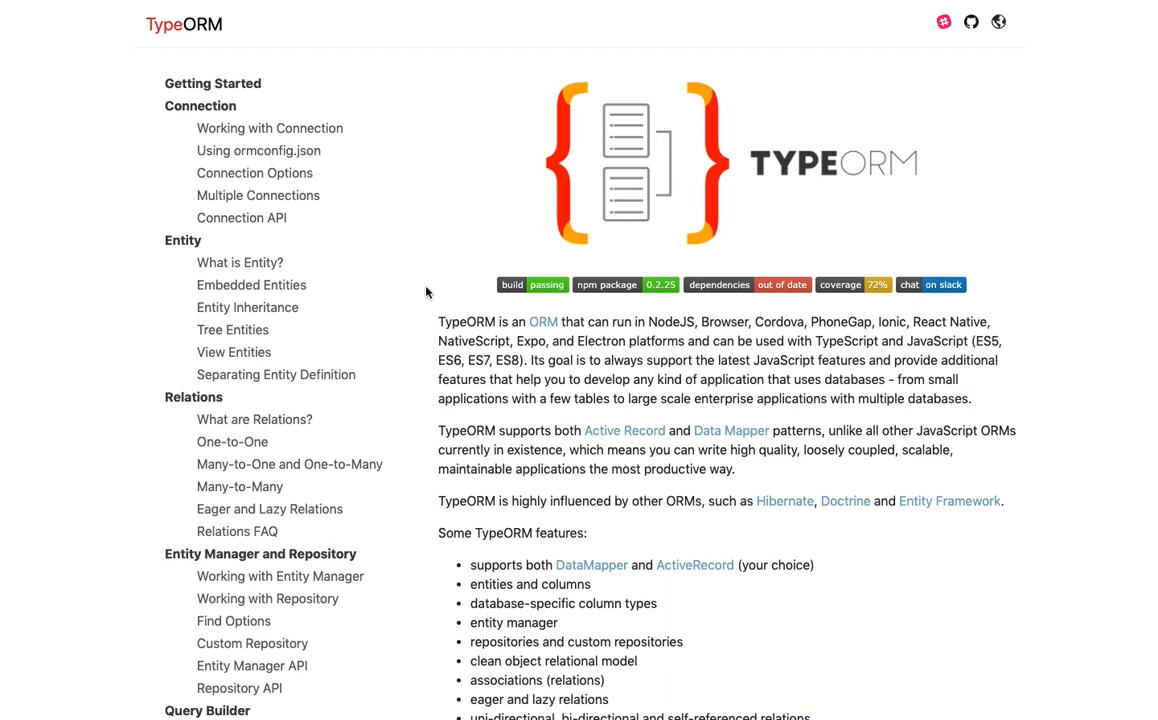
# Highlight the example User entity model code in the TypeORM docs models section
pyautogui.scroll(-3)
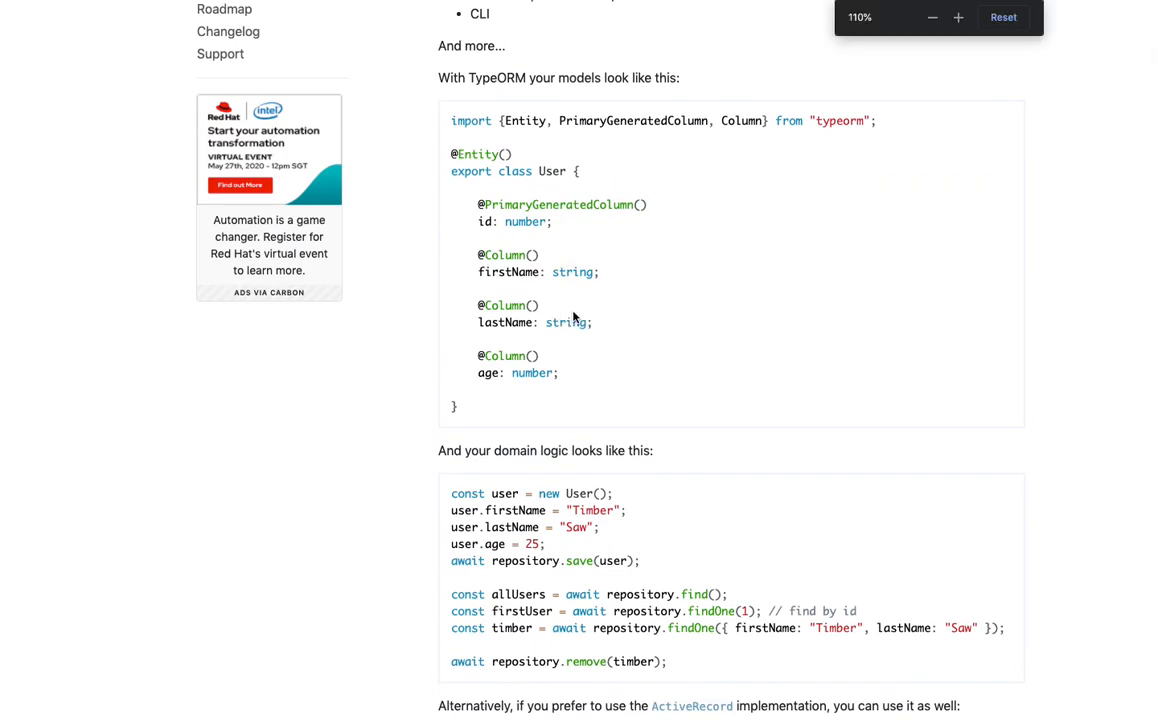
pyautogui.click(958, 16)
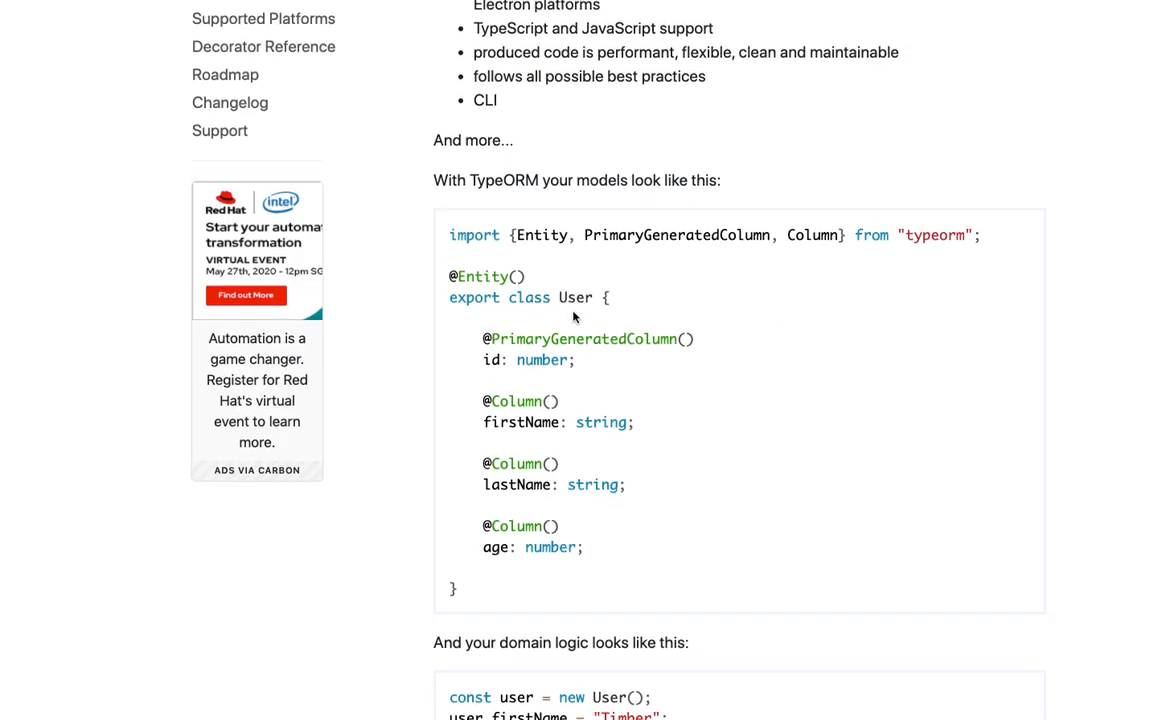
pyautogui.scroll(-3)
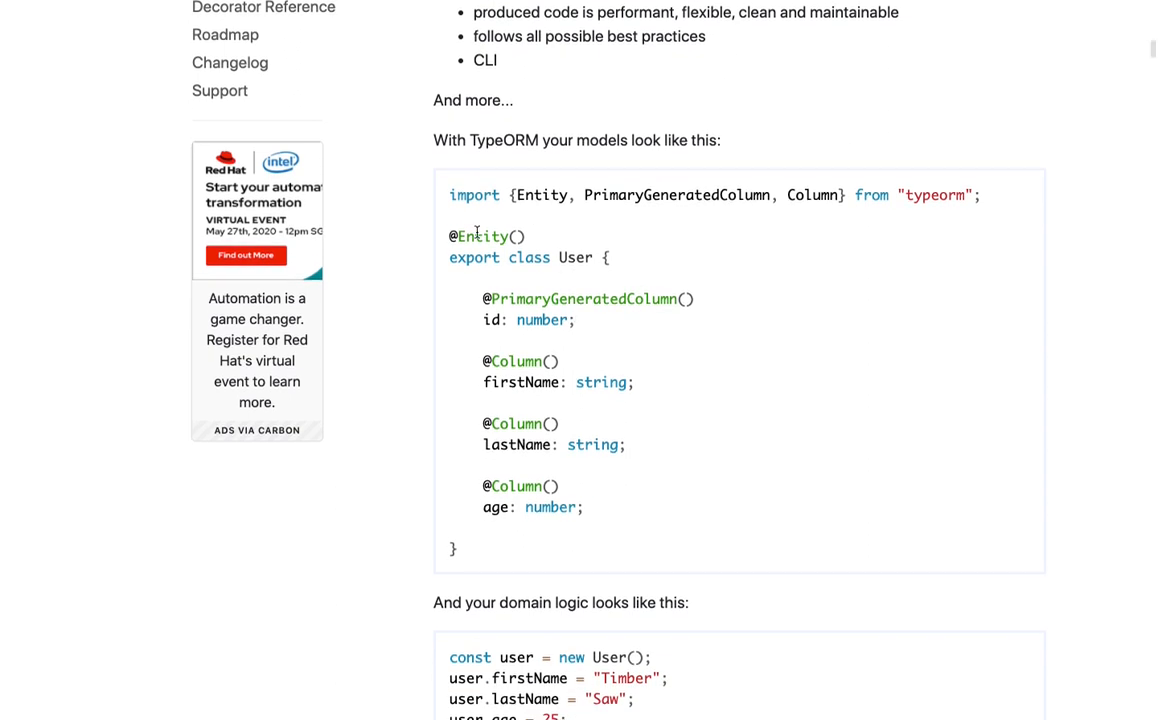
pyautogui.moveTo(480, 298); pyautogui.dragTo(584, 508)
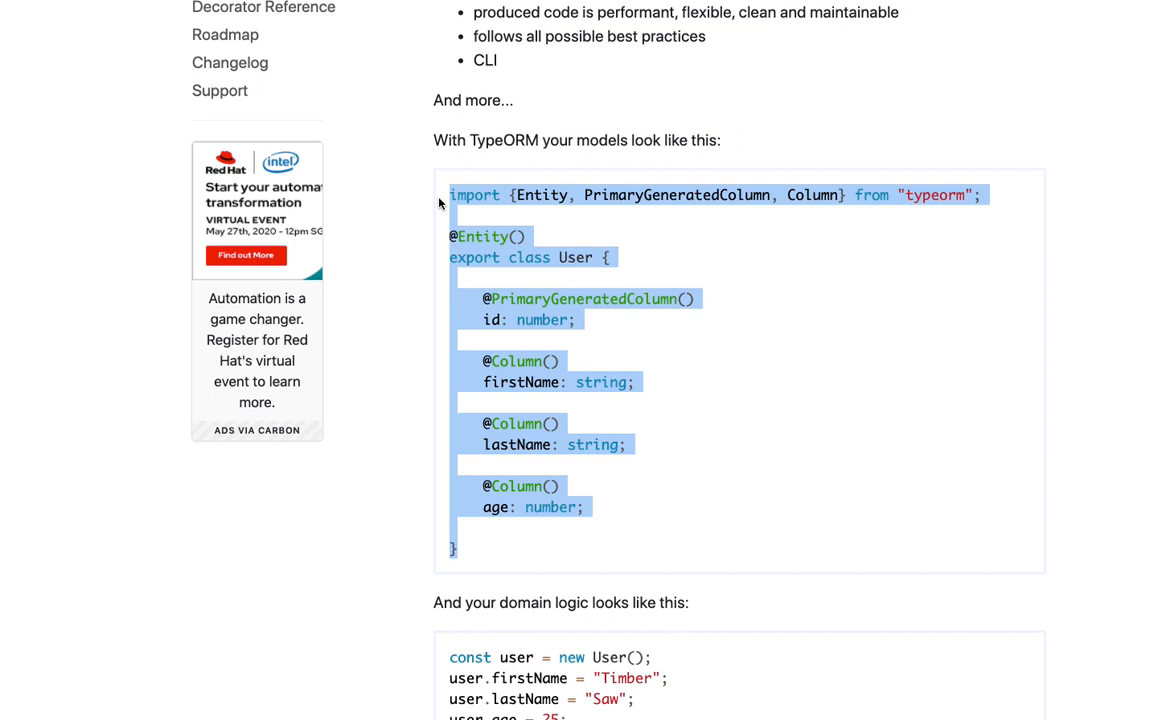
pyautogui.scroll(-3)
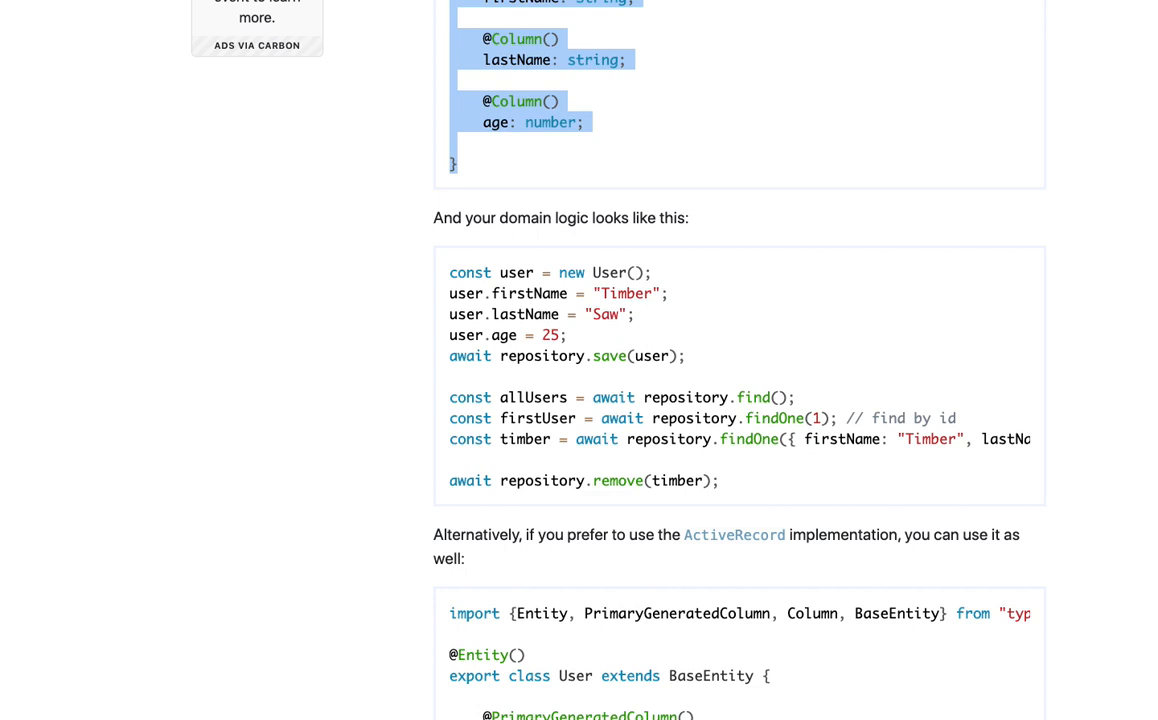
pyautogui.moveTo(400, 400)
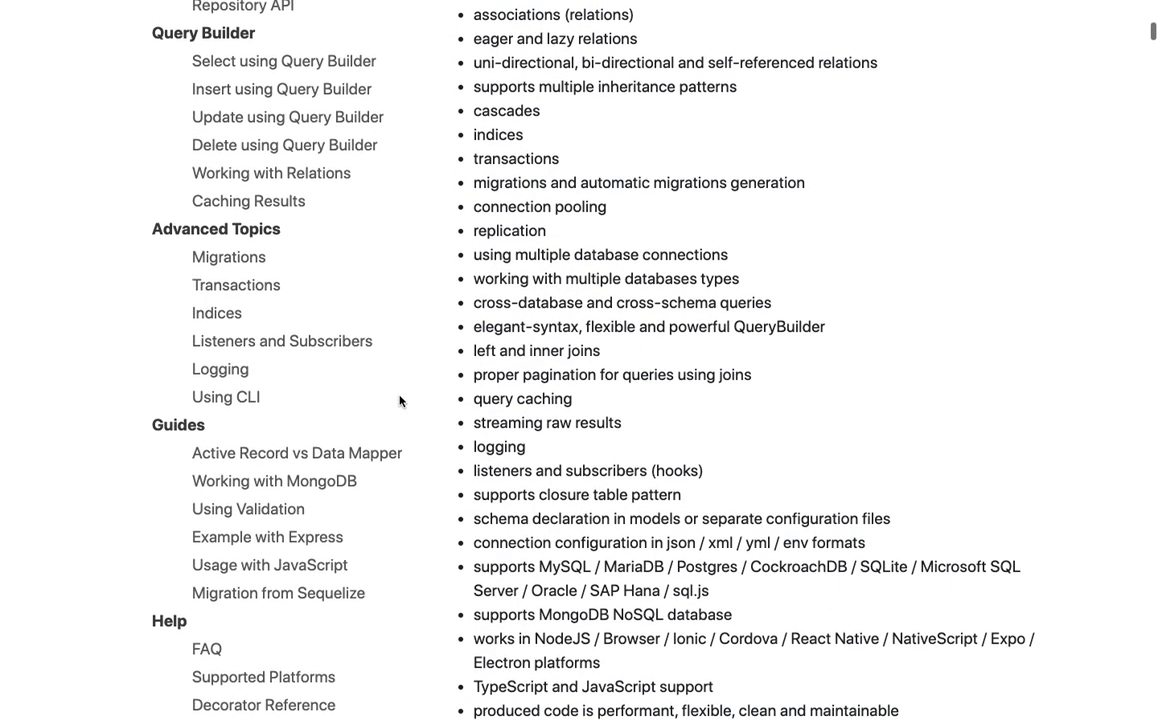
# Highlight the word 'relational' in the TypeORM features list
pyautogui.scroll(3)
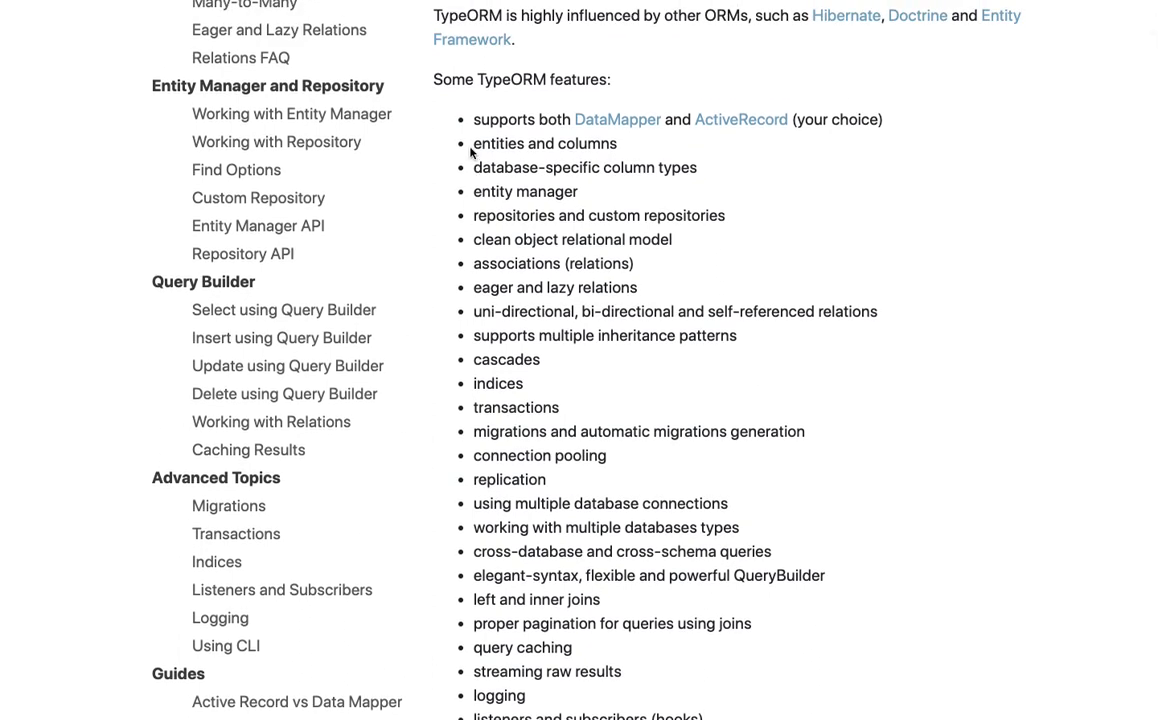
pyautogui.moveTo(474, 144); pyautogui.dragTo(656, 264)
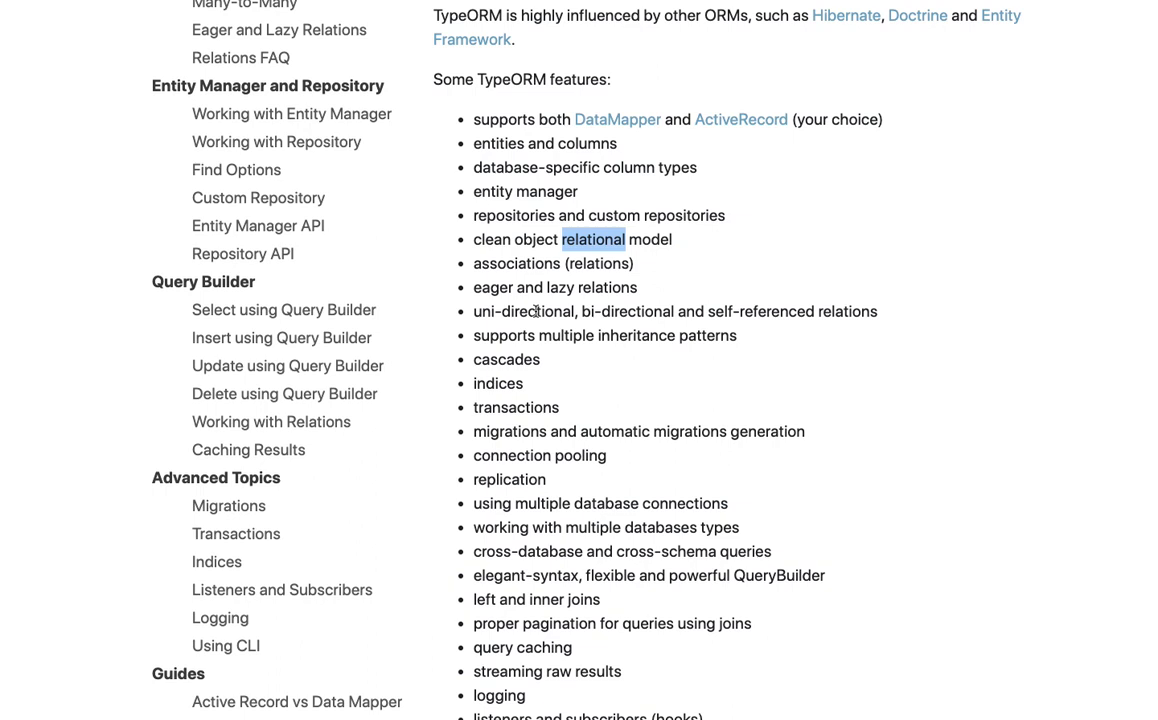
# Browse the features list past MySQL / MariaDB / Postgres and return to the introduction
pyautogui.scroll(-3)
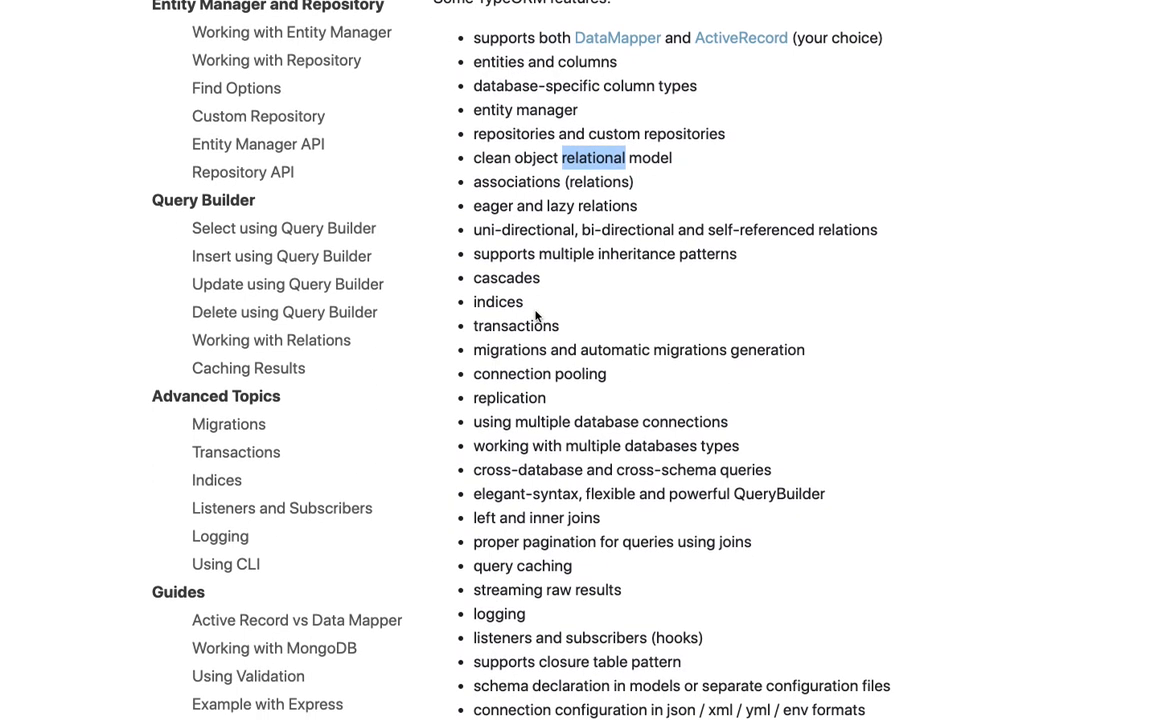
pyautogui.scroll(-3)
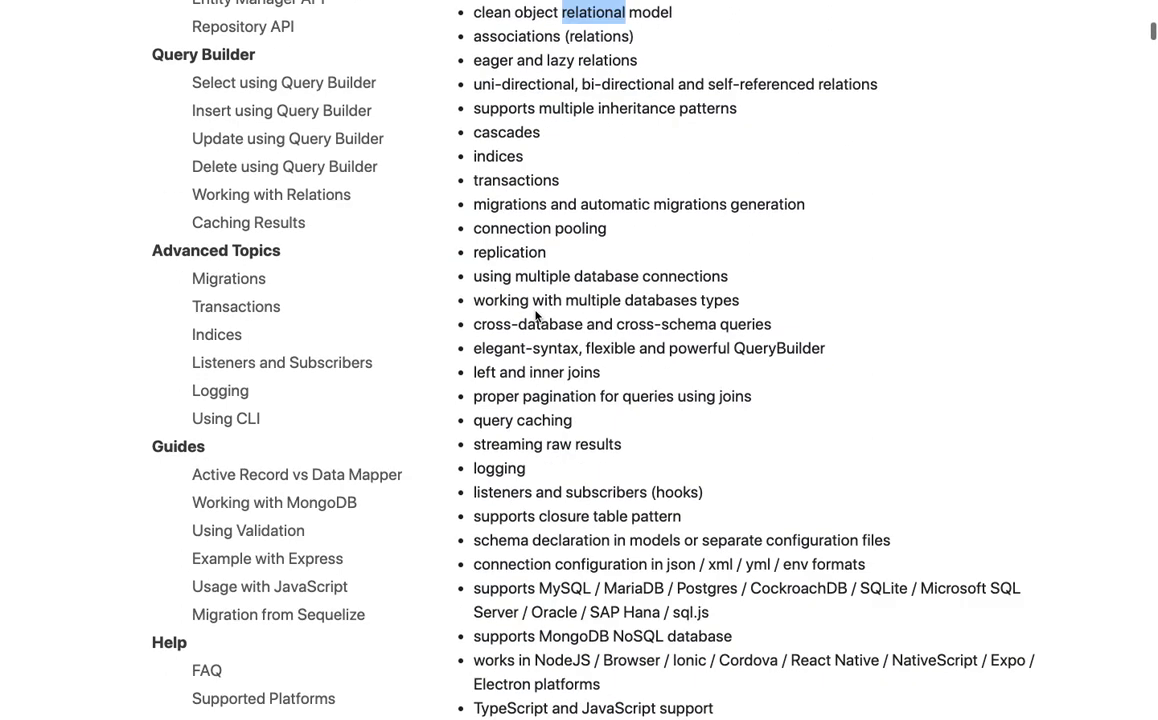
pyautogui.scroll(-3)
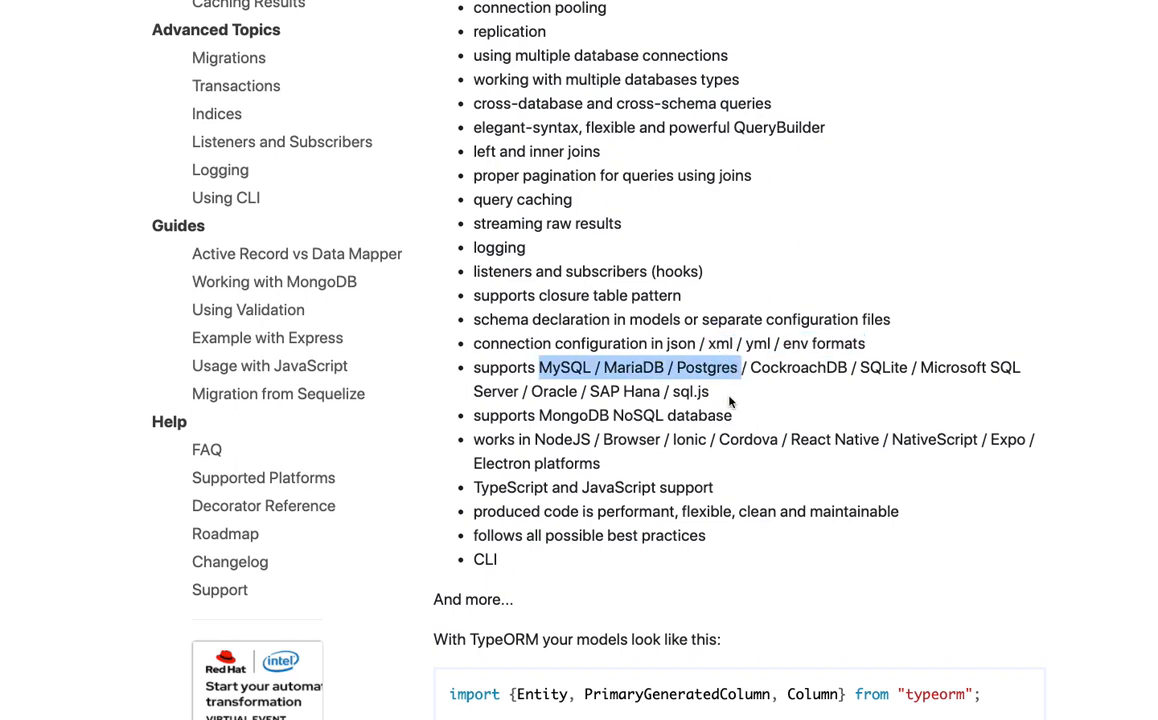
pyautogui.scroll(-3)
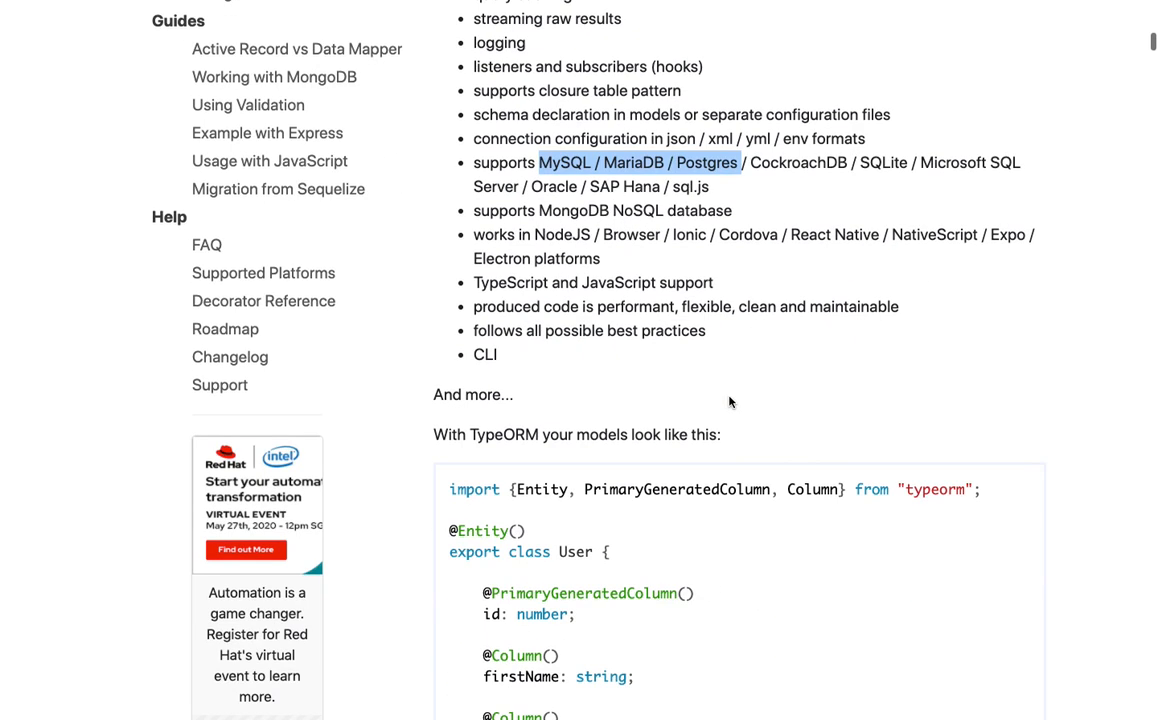
pyautogui.scroll(-3)
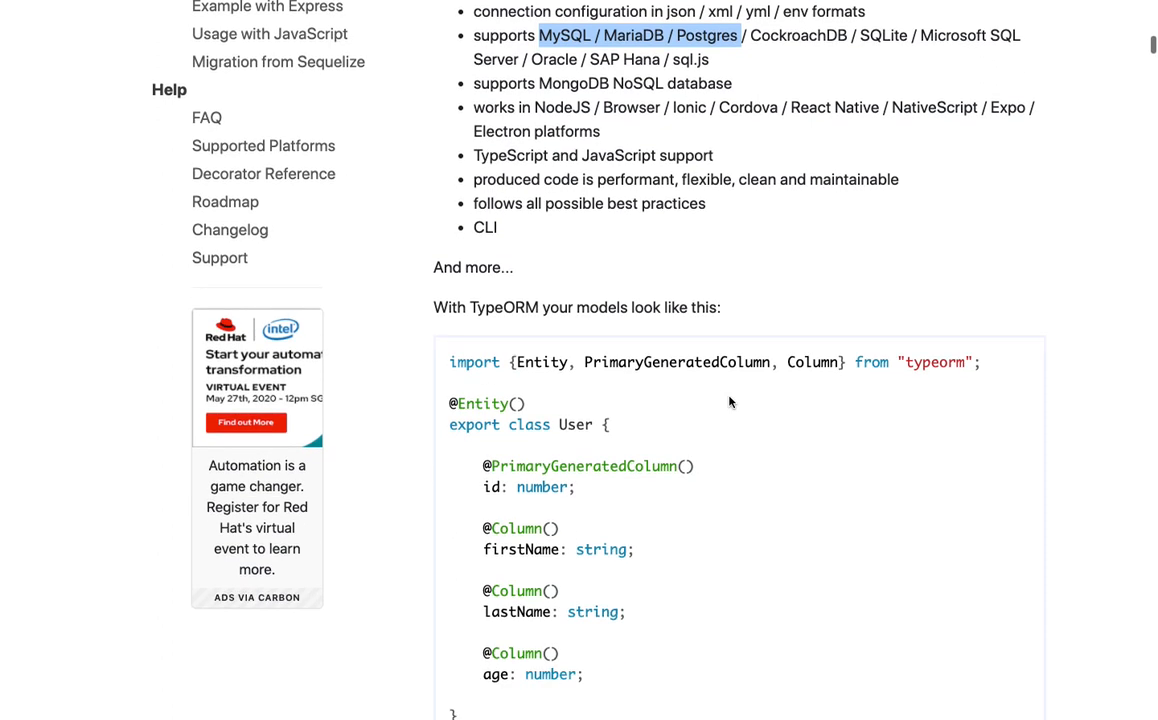
pyautogui.scroll(-3)
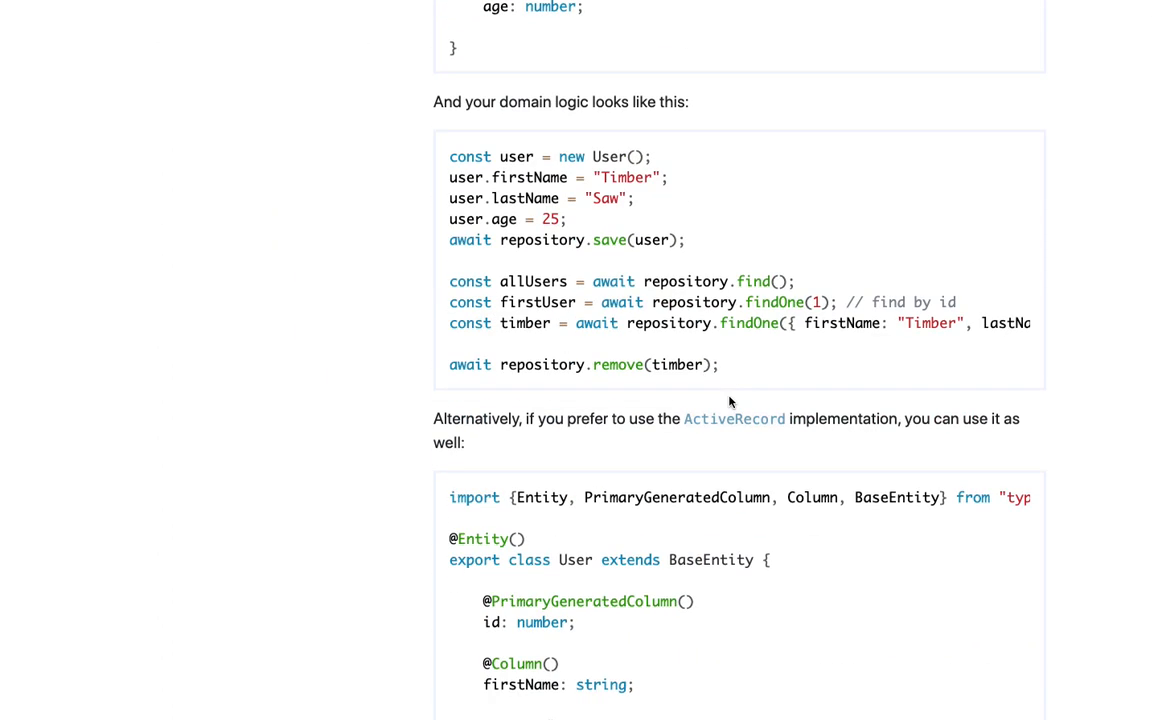
pyautogui.scroll(3)
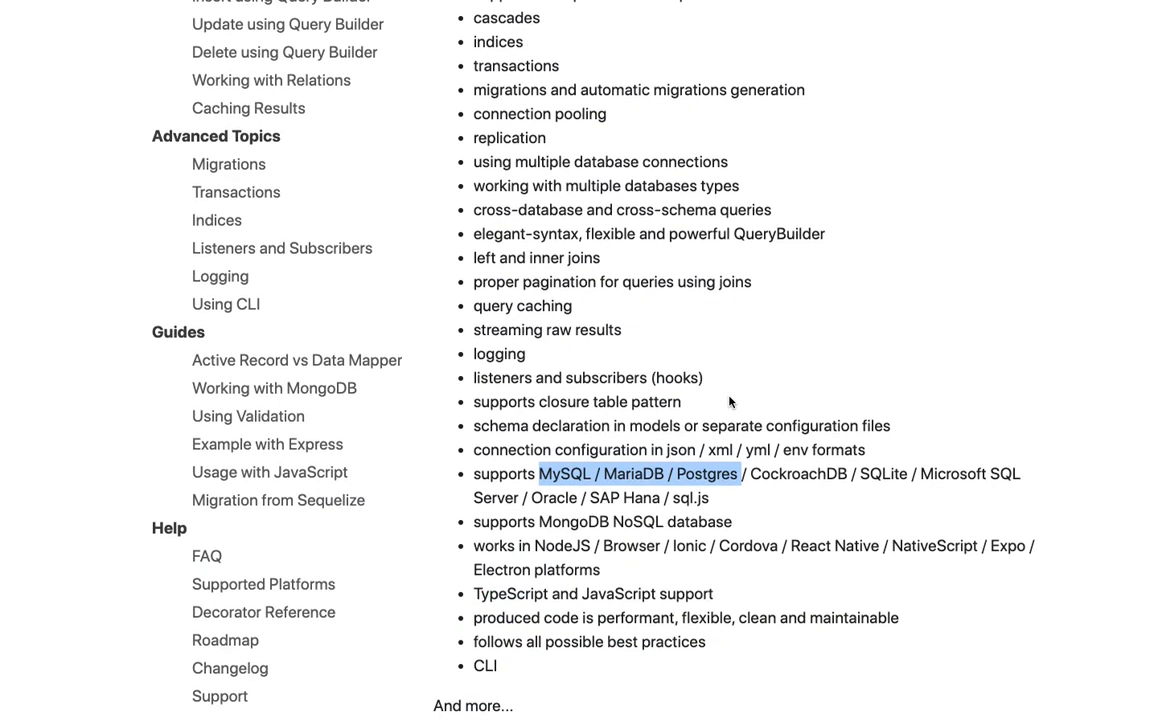
pyautogui.scroll(3)
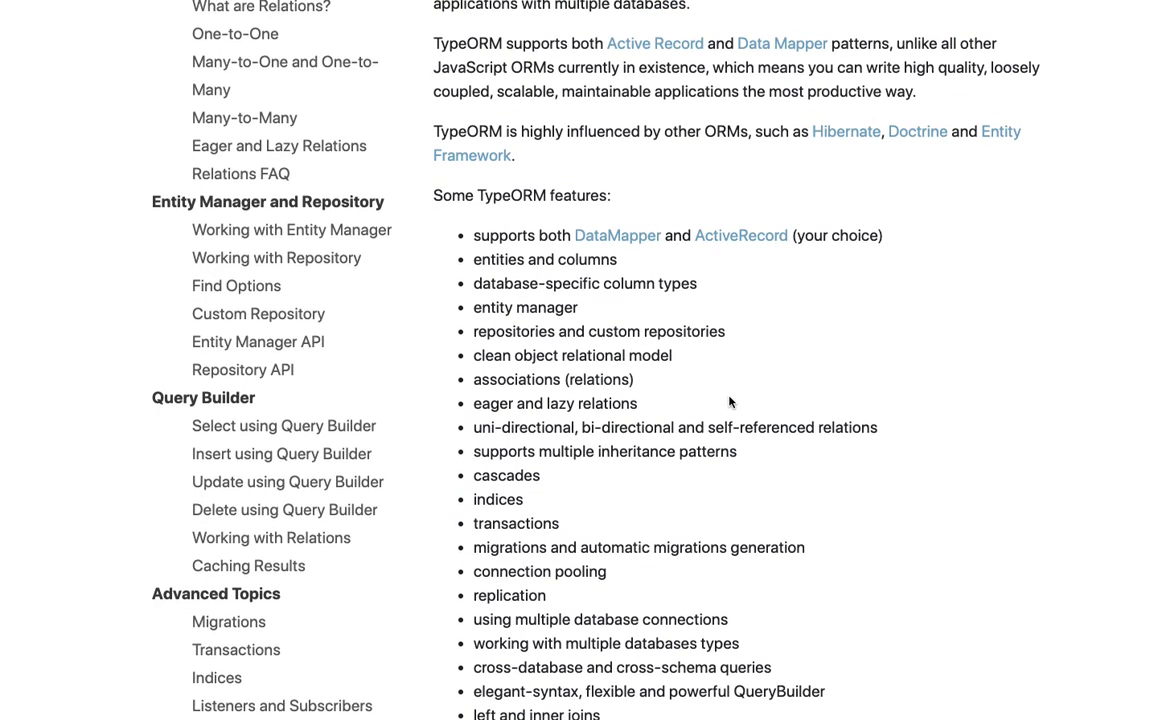
pyautogui.scroll(3)
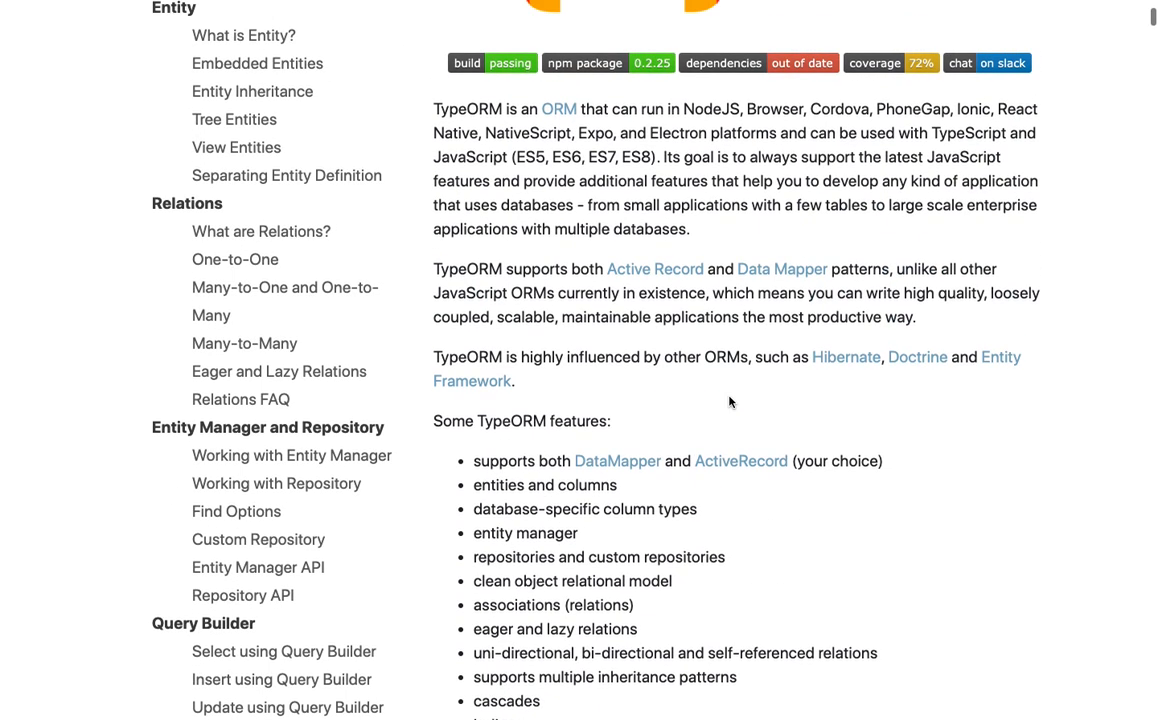
pyautogui.scroll(3)
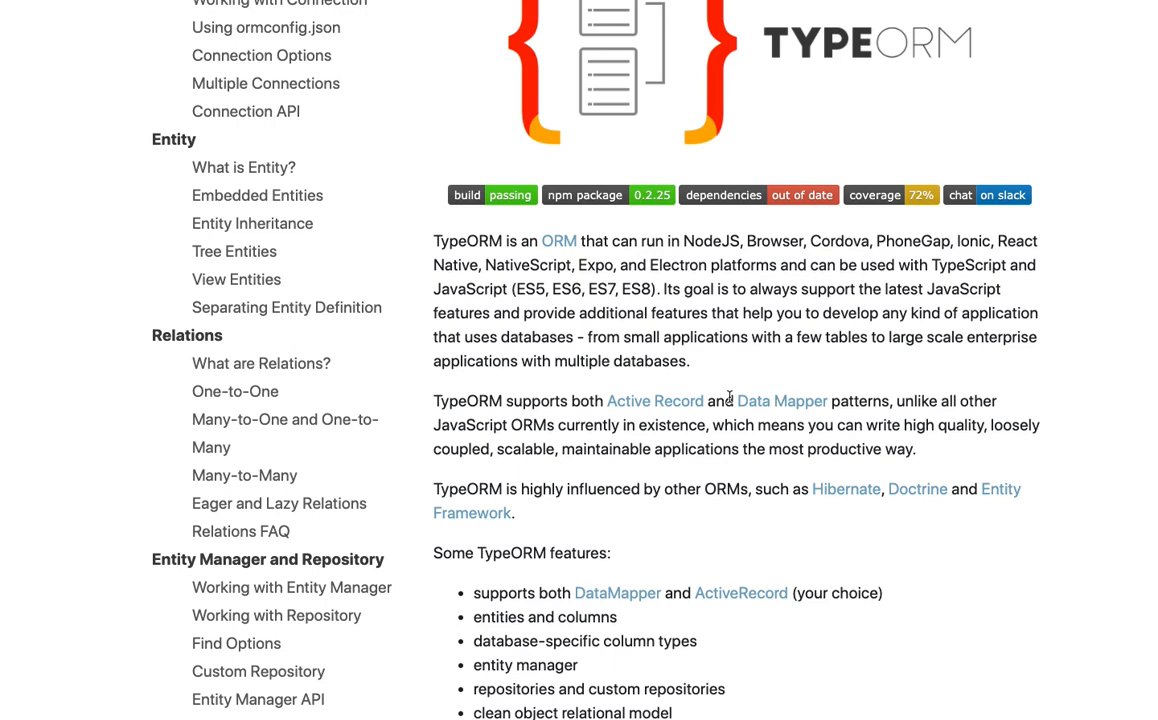
pyautogui.scroll(3)
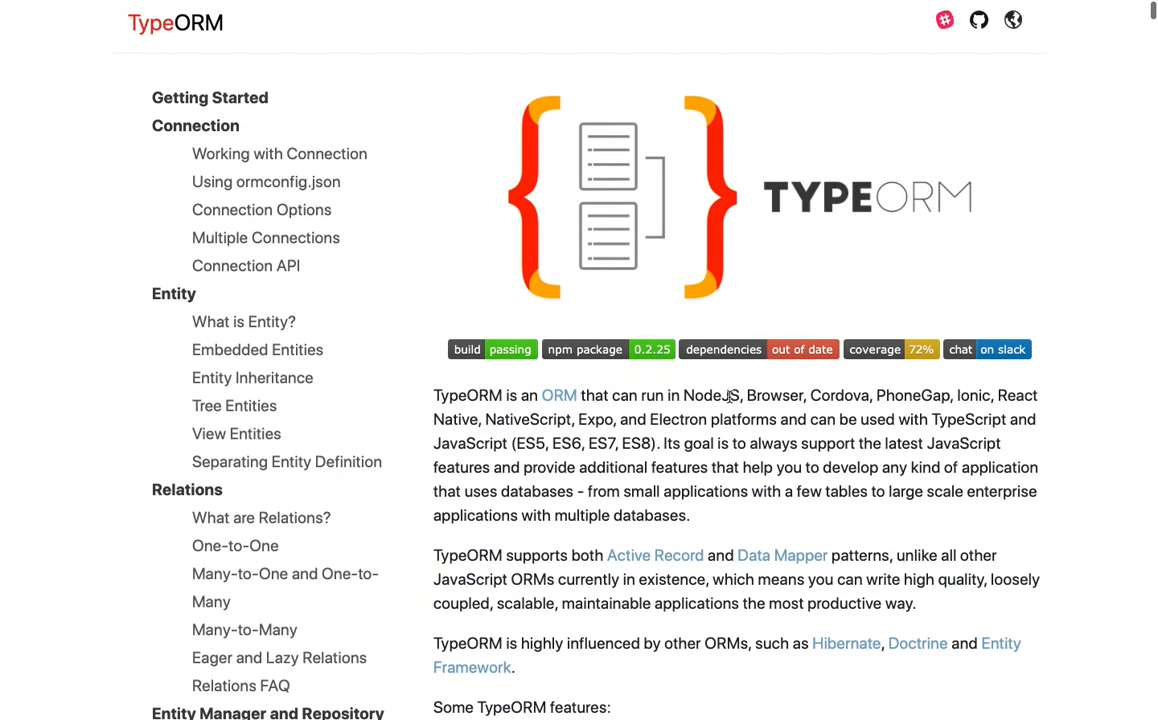
pyautogui.scroll(-3)
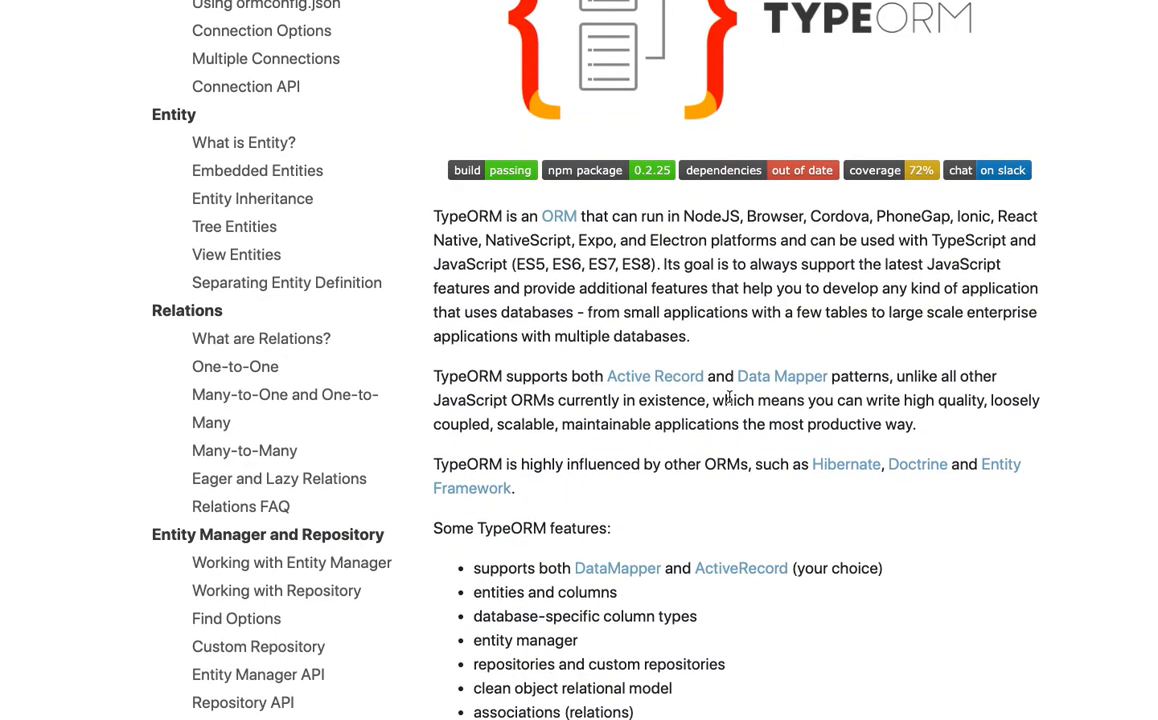
pyautogui.scroll(3)
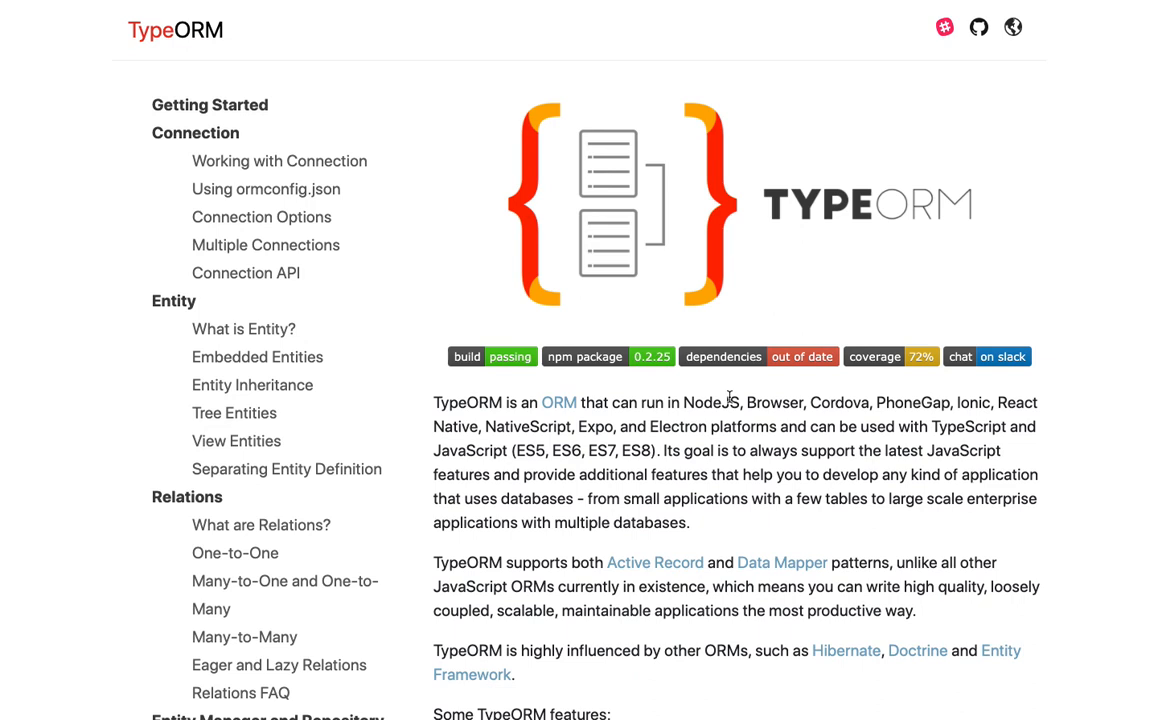
pyautogui.scroll(-3)
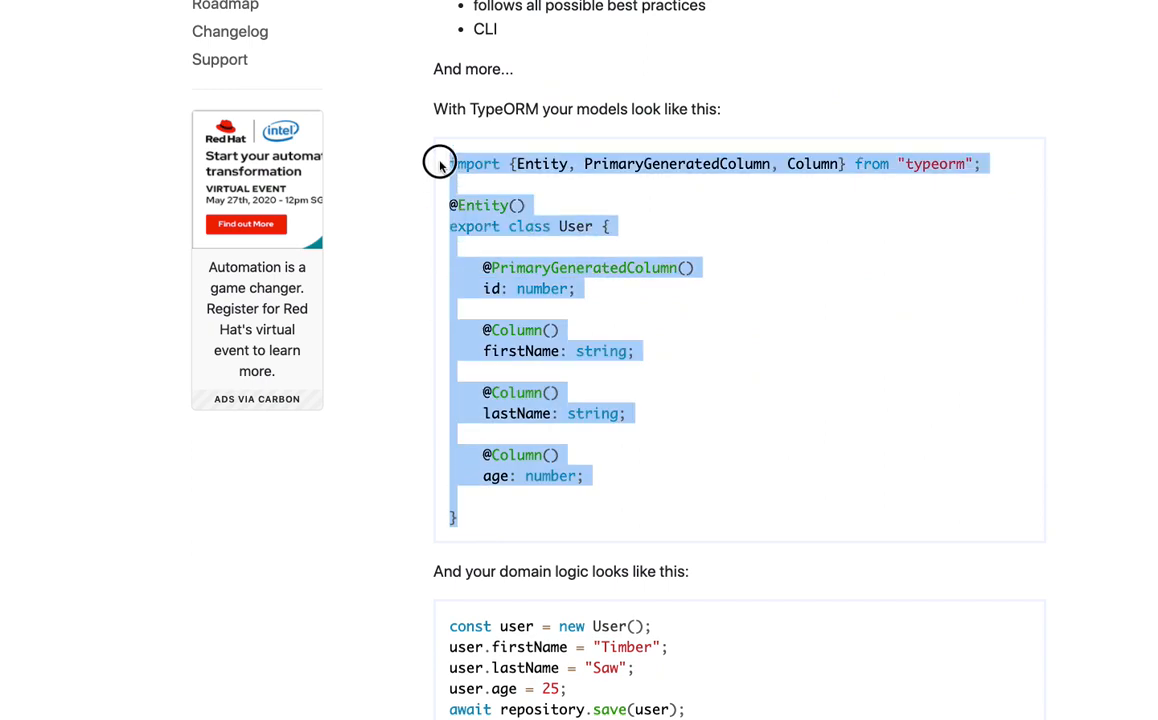
pyautogui.moveTo(628, 368)
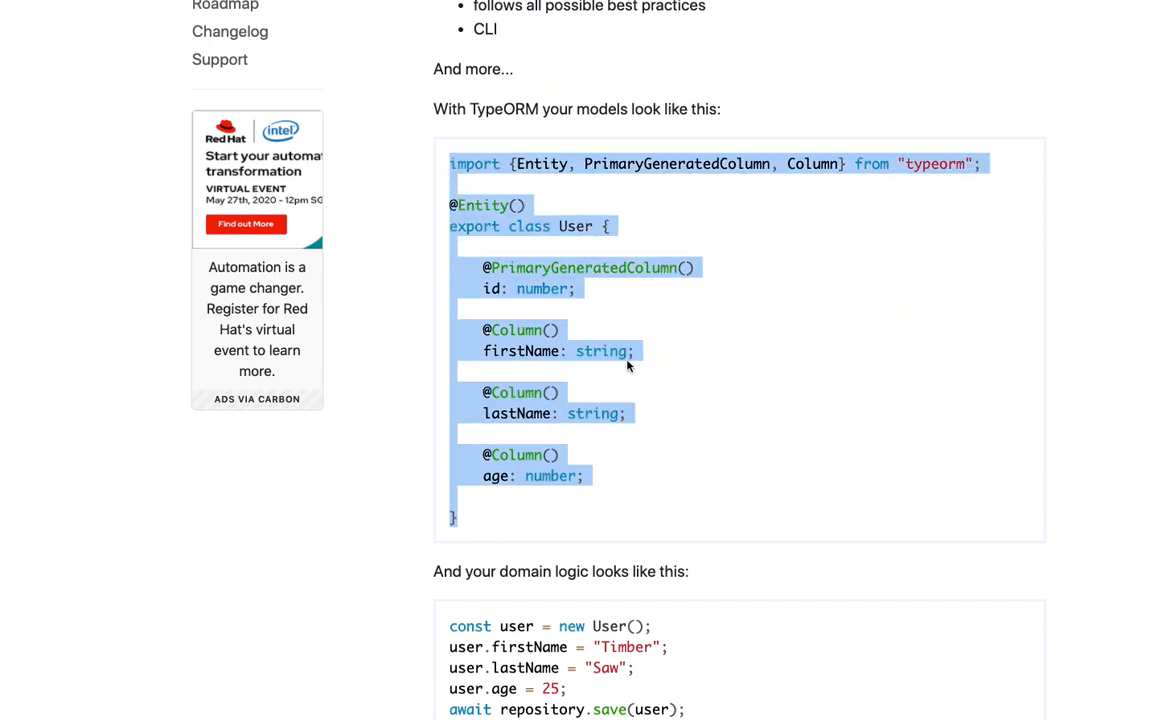
pyautogui.moveTo(502, 436)
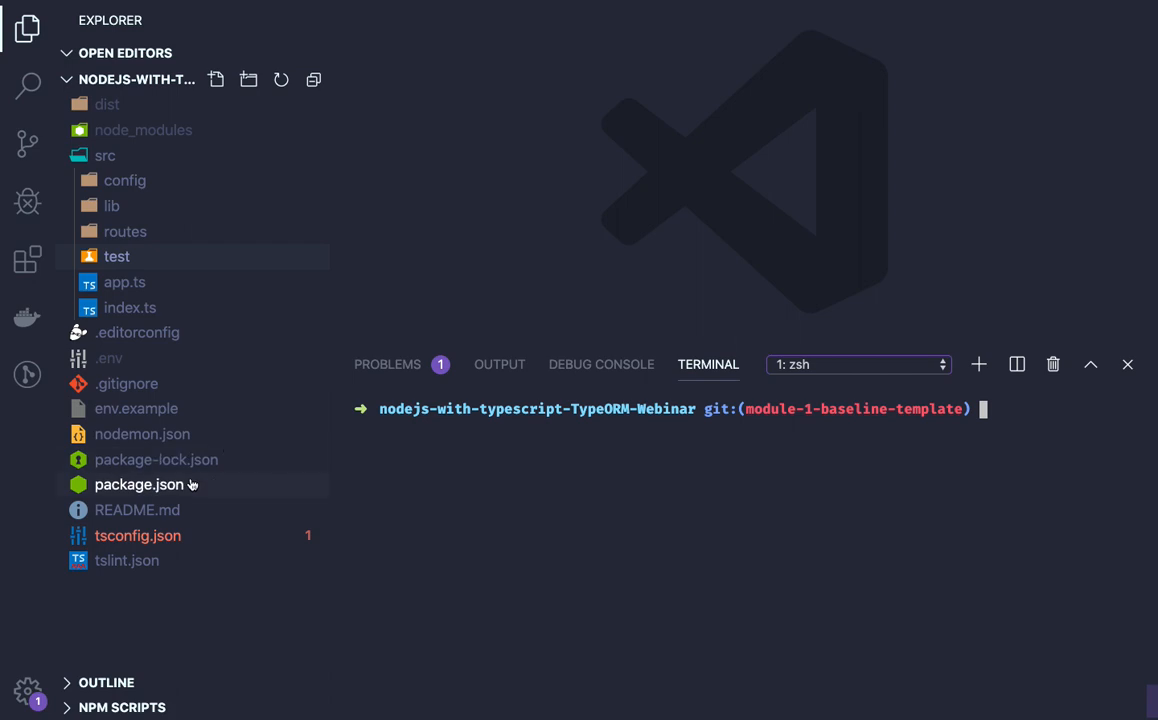
pyautogui.moveTo(140, 484)
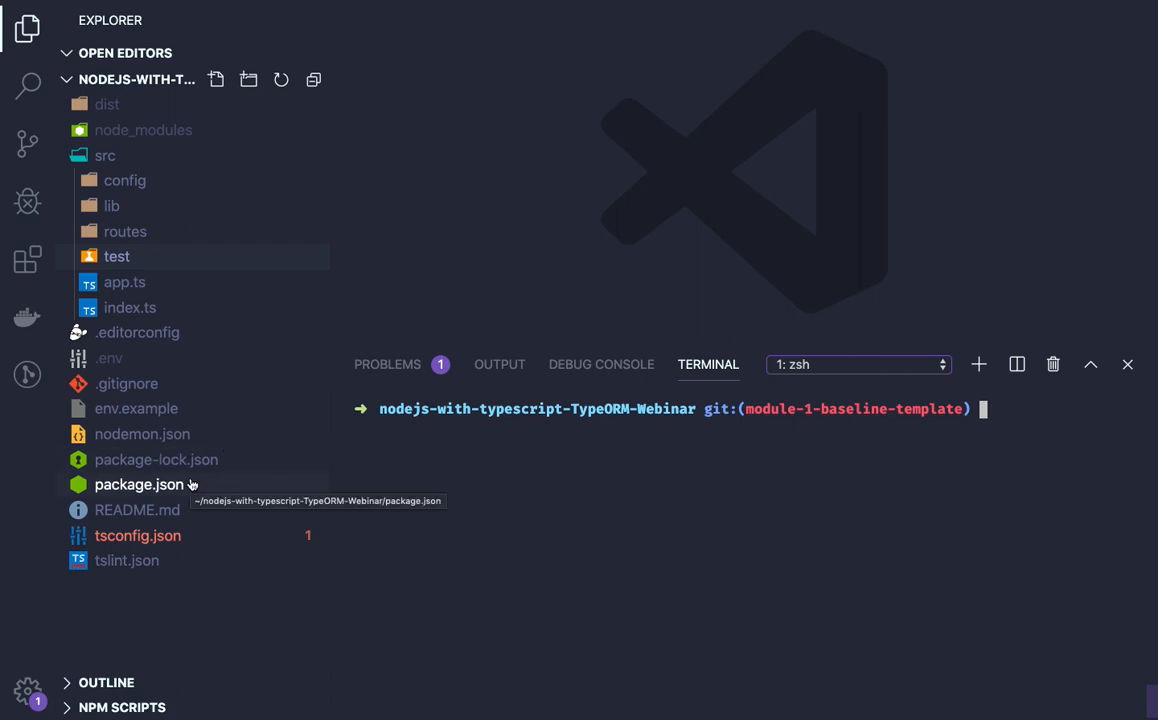
# Add a '// .dotenv' comment line under the dotenv require in index.ts
pyautogui.click(128, 308)
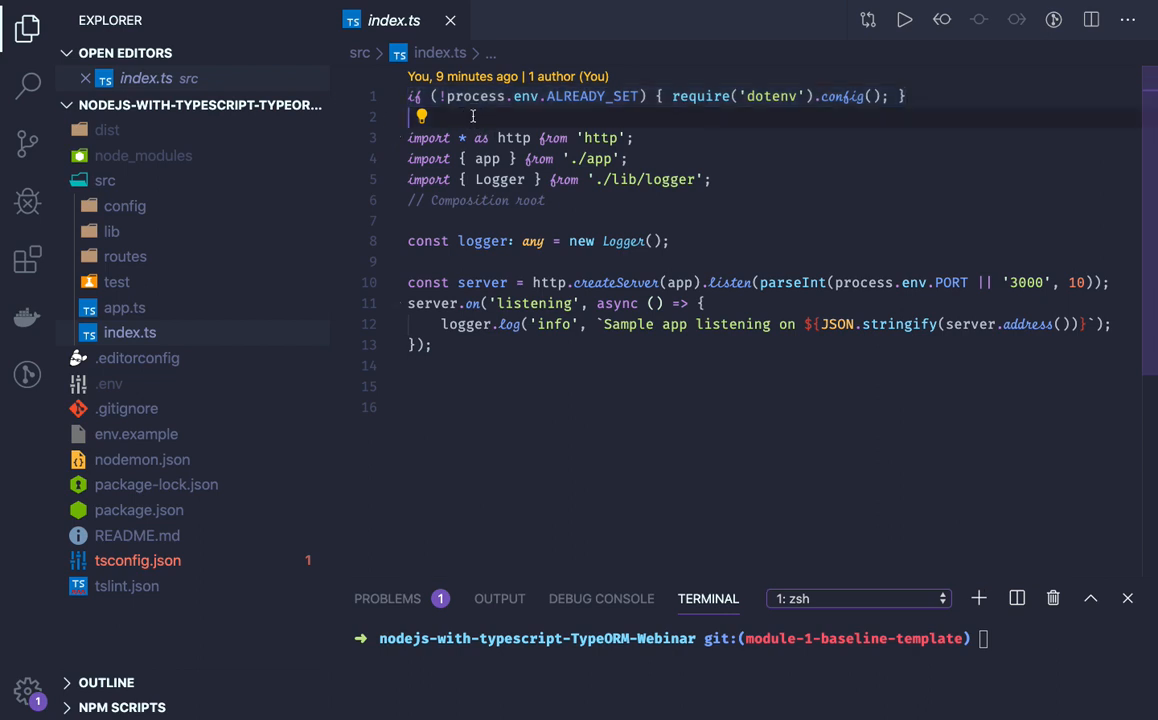
pyautogui.write('// .do')
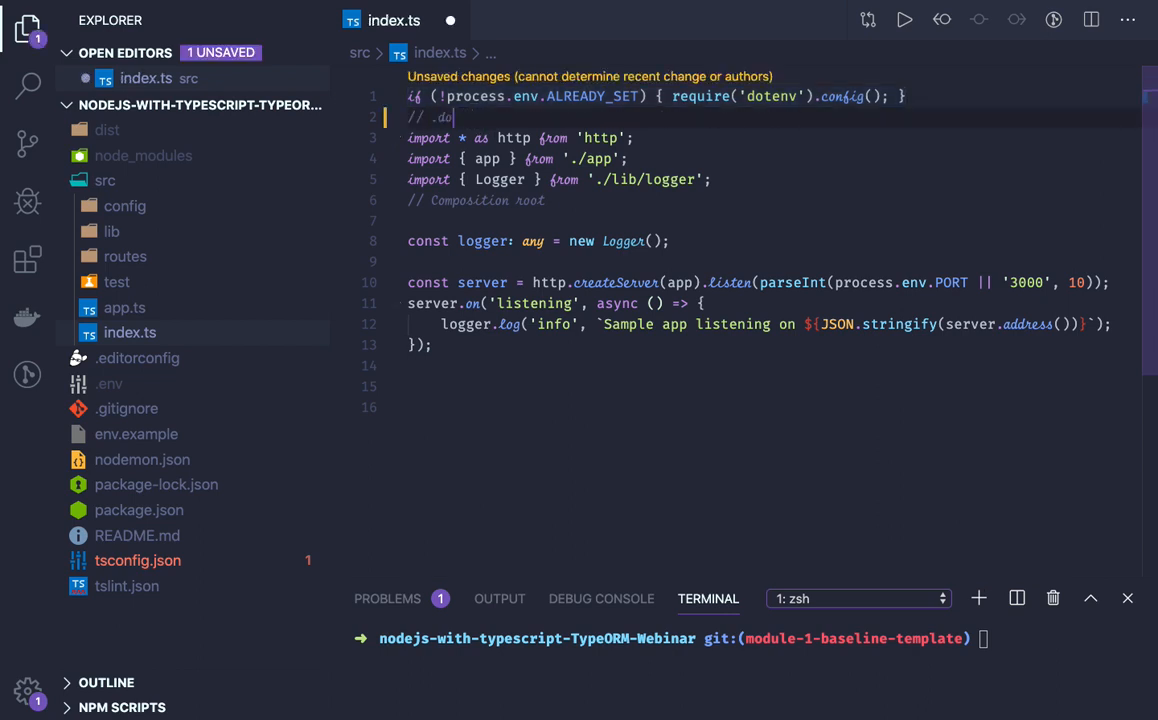
pyautogui.write('tenv')
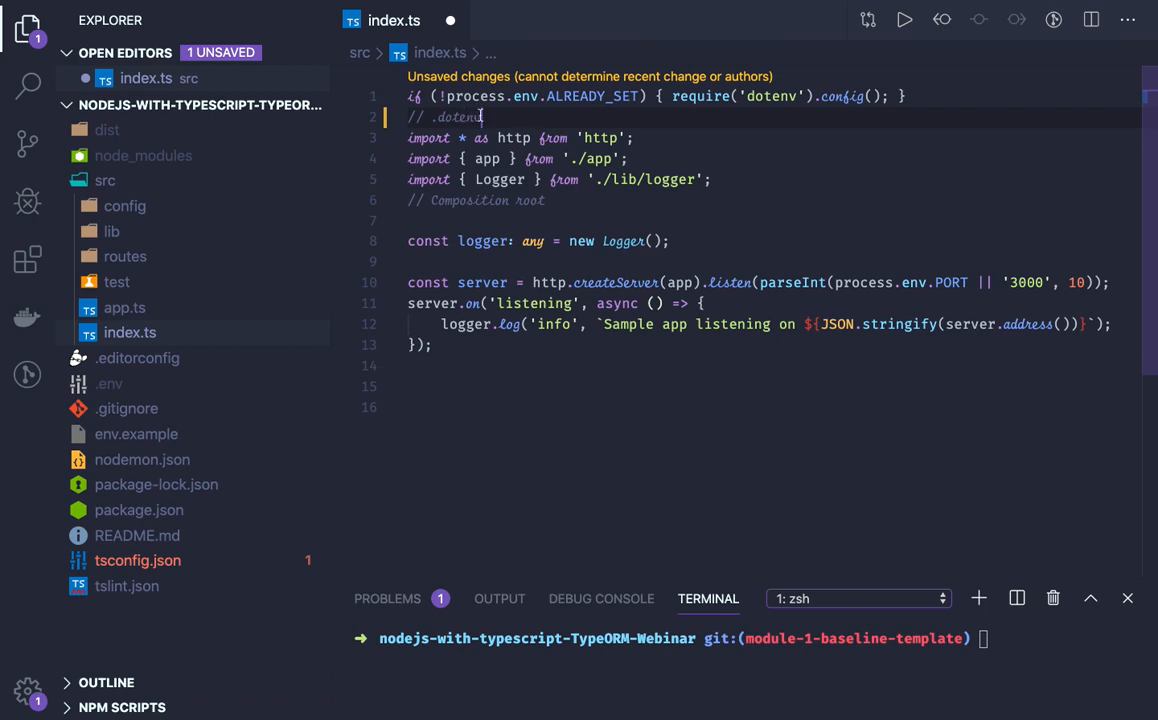
pyautogui.moveTo(324, 200)
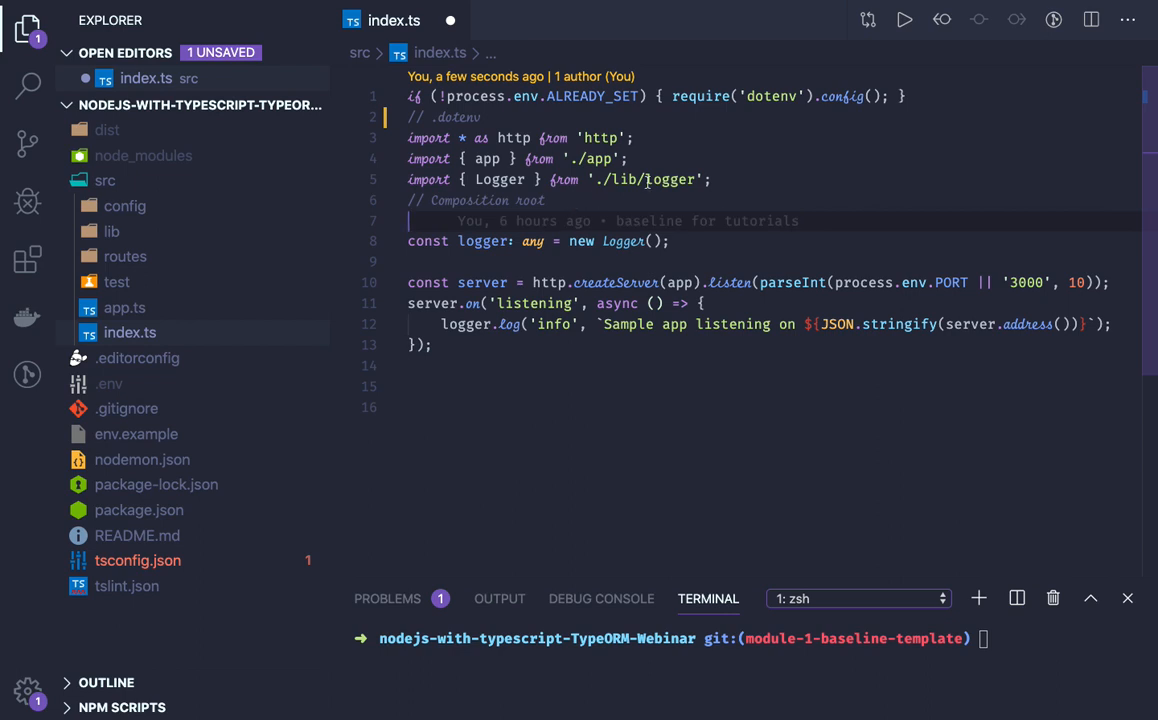
pyautogui.moveTo(724, 210)
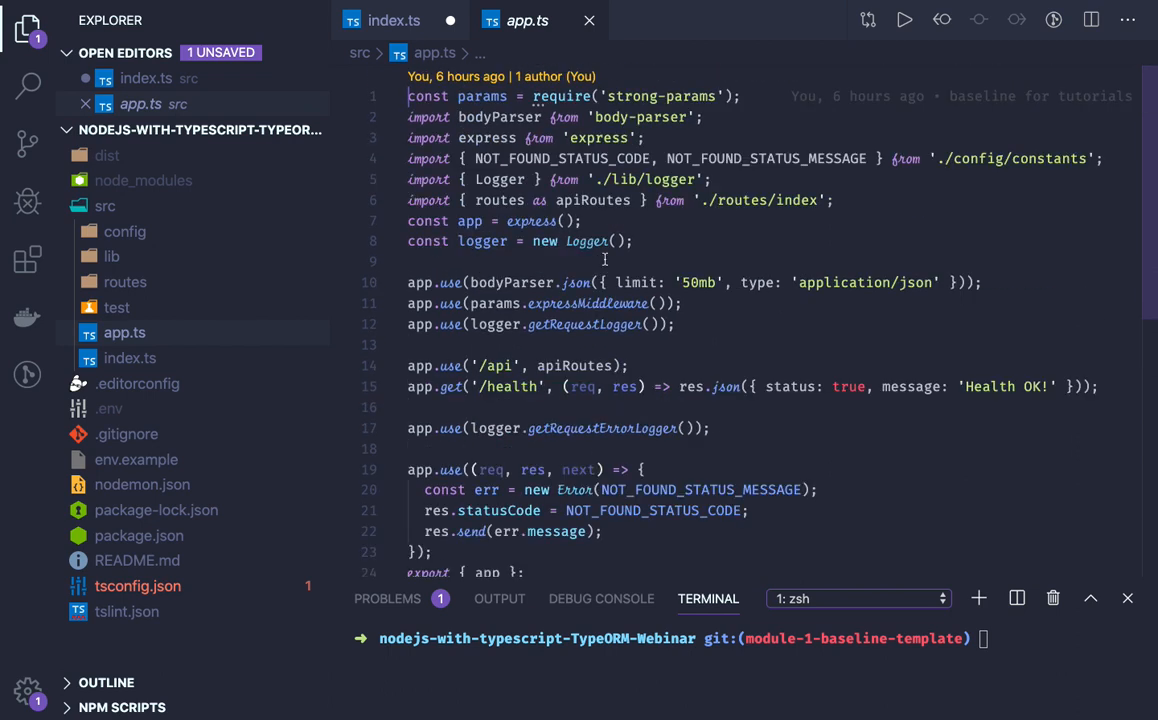
pyautogui.moveTo(656, 134)
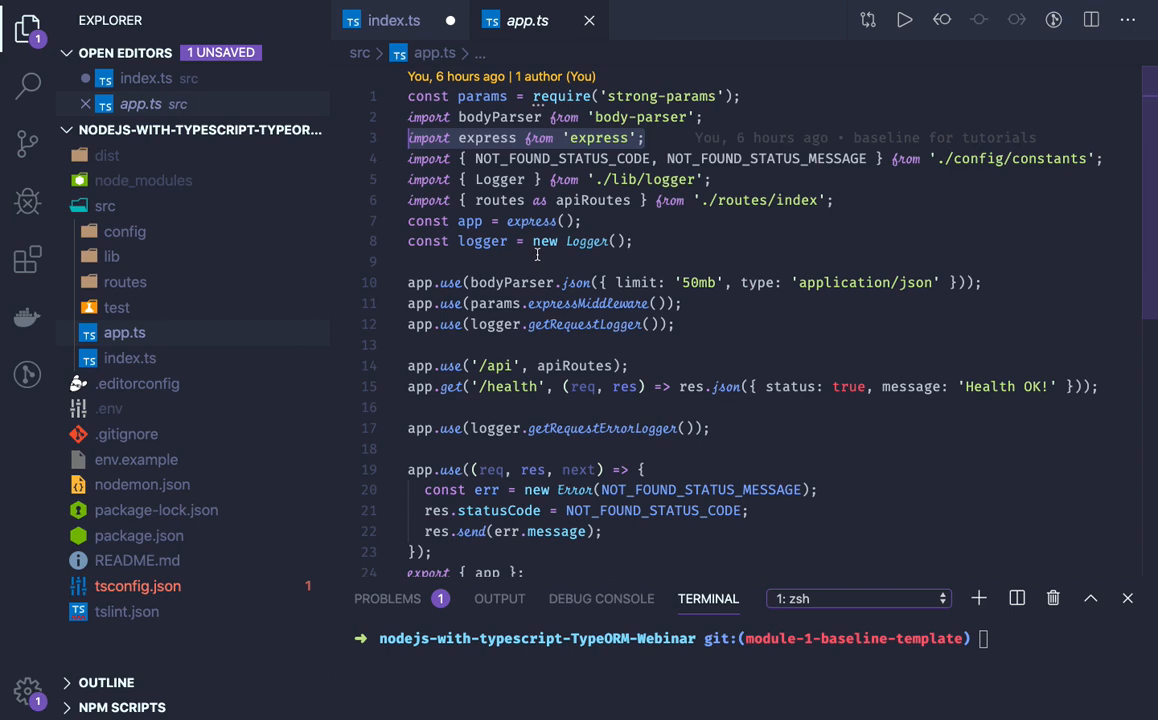
# Return from app.ts to the index.ts entry file via the Explorer
pyautogui.click(128, 358)
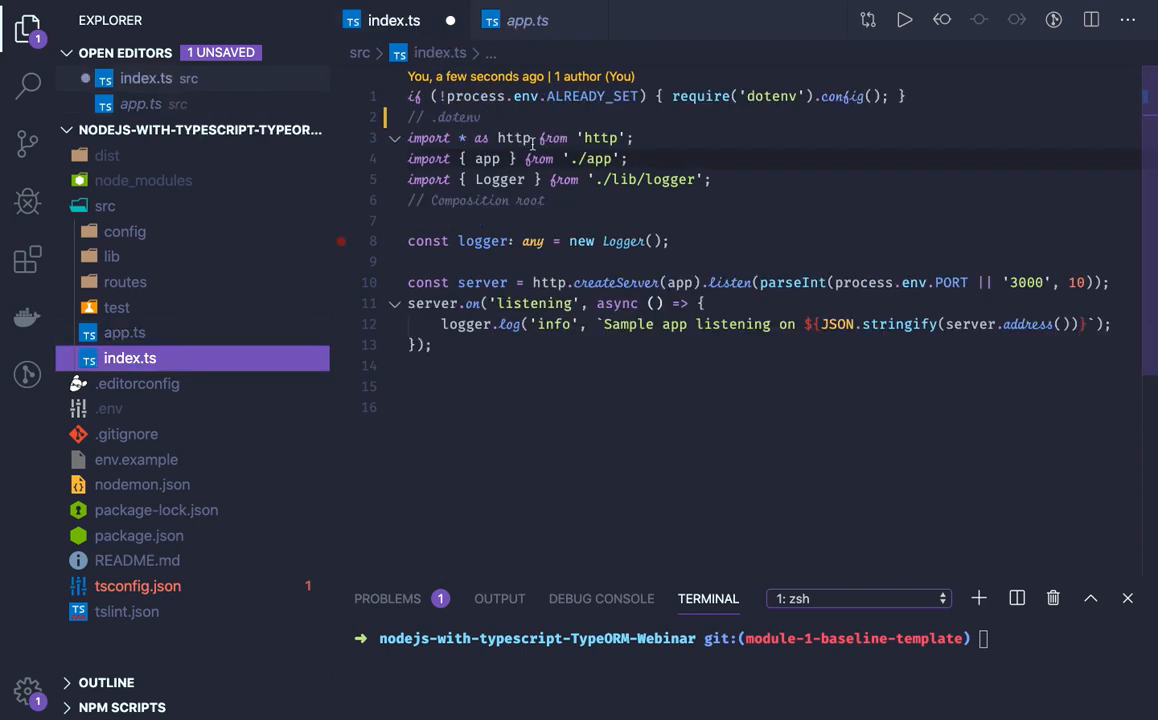
pyautogui.write('c')
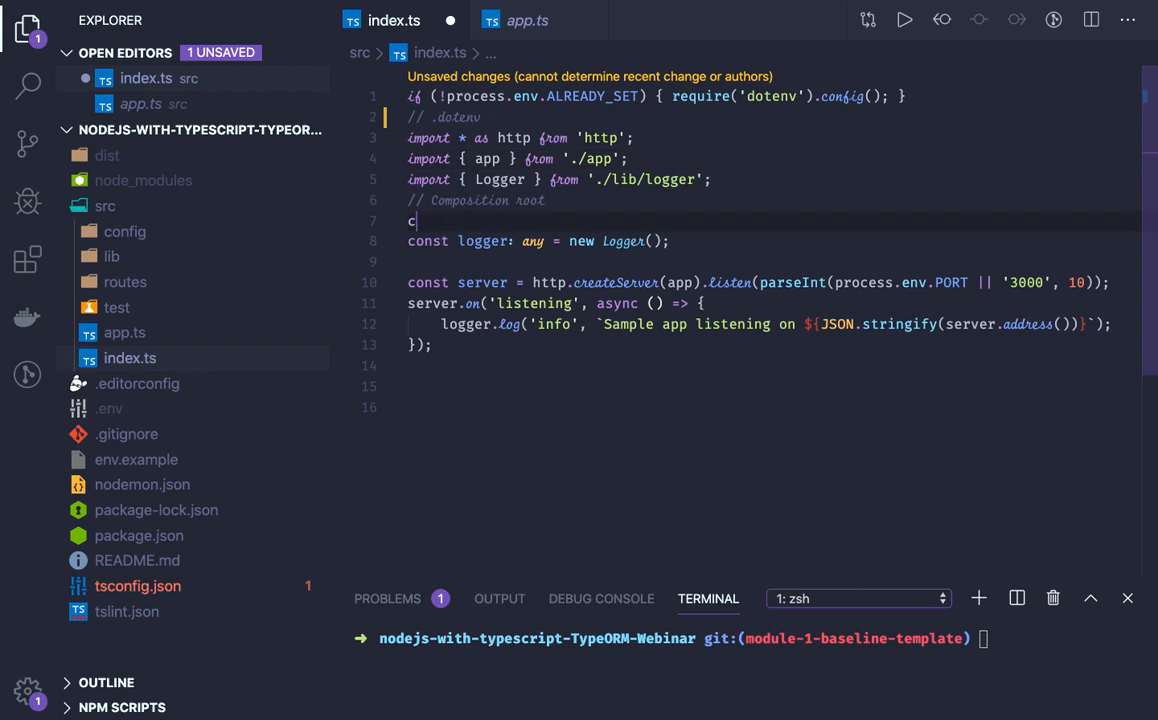
pyautogui.write("onst express = require('express');")
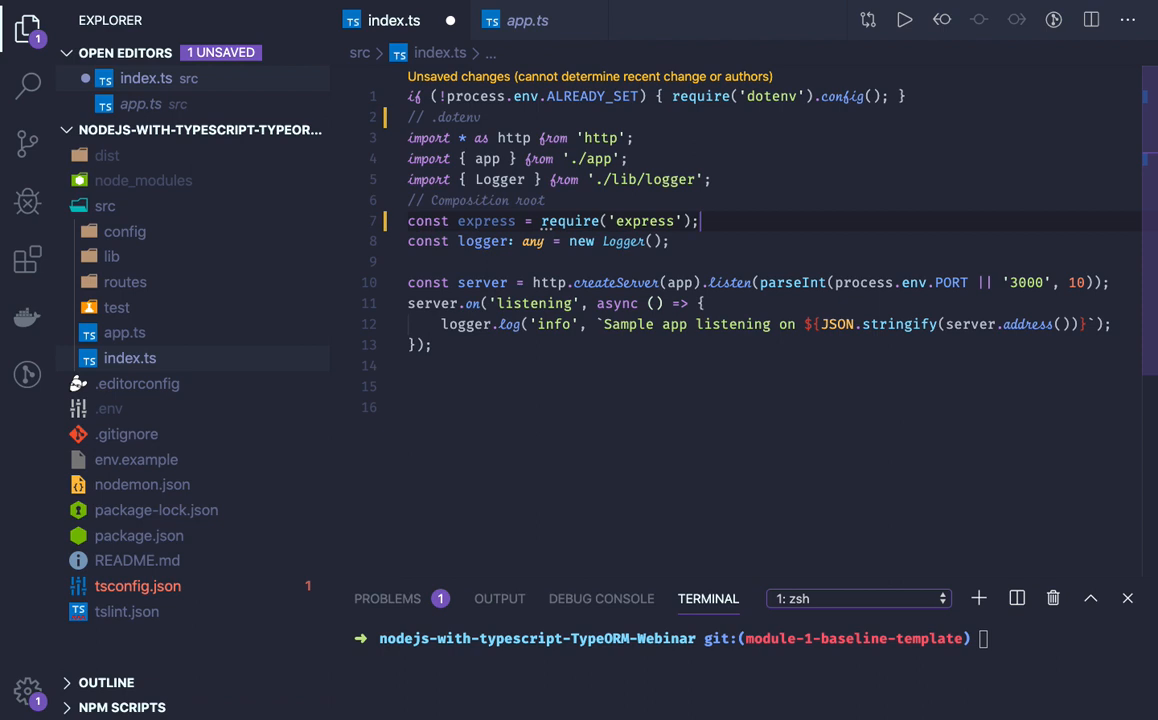
pyautogui.write('const a=')
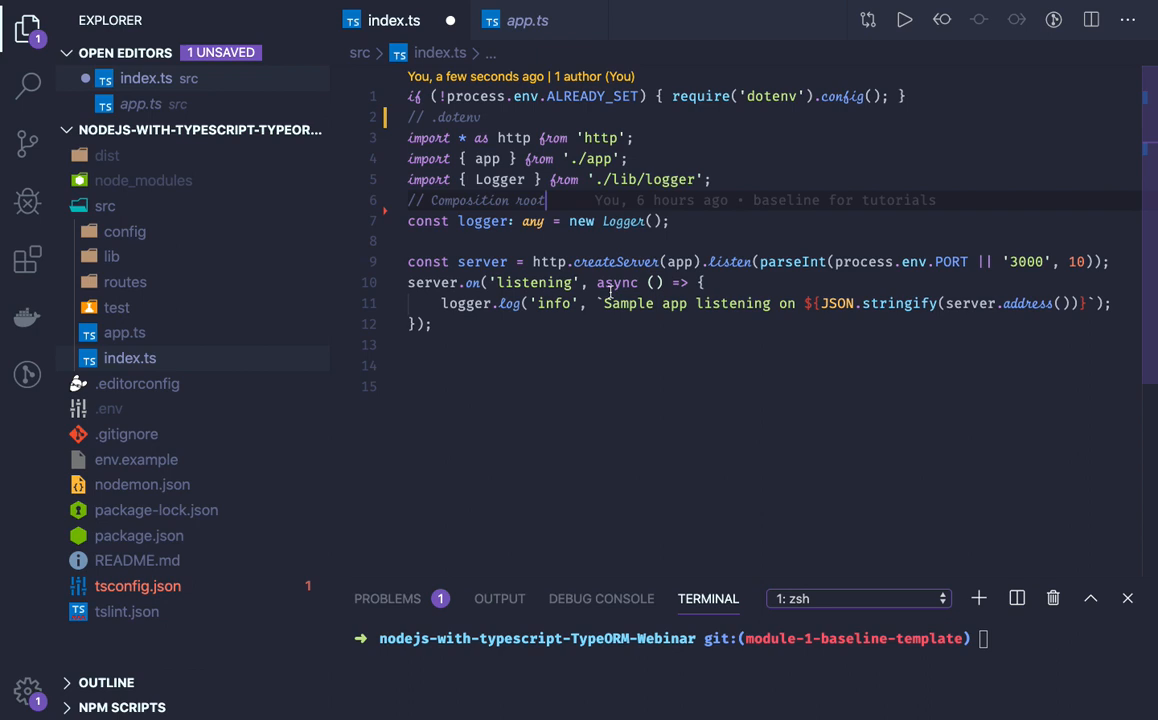
pyautogui.click(640, 262)
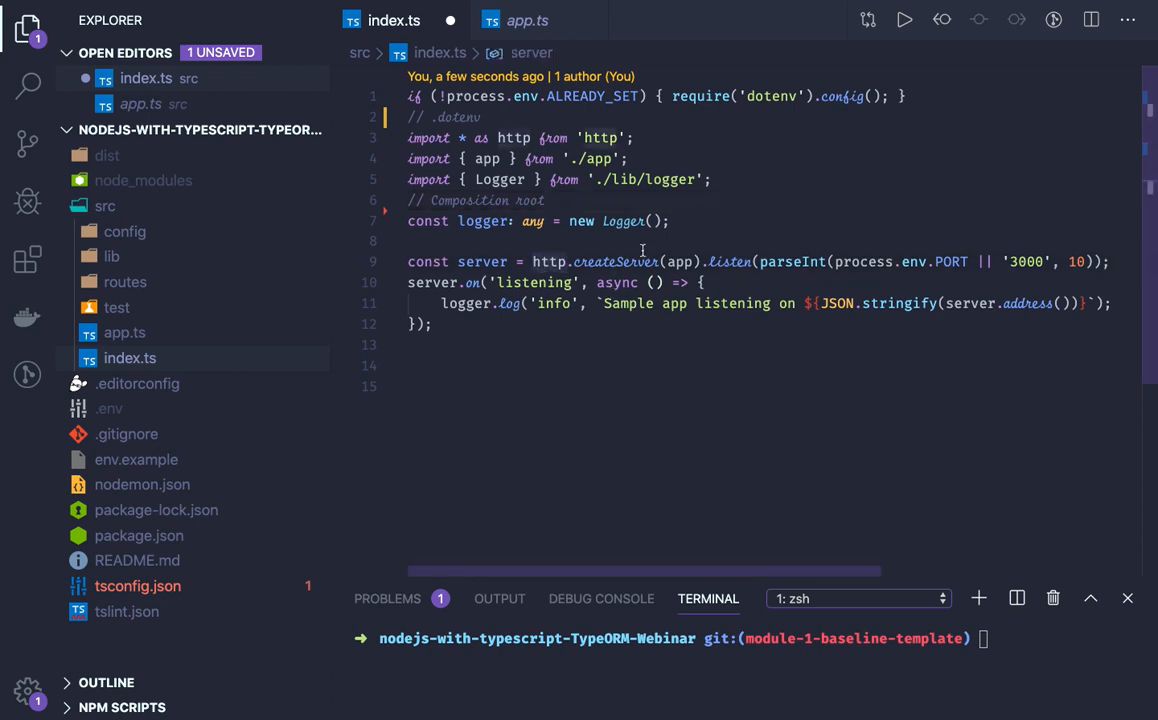
pyautogui.moveTo(680, 262)
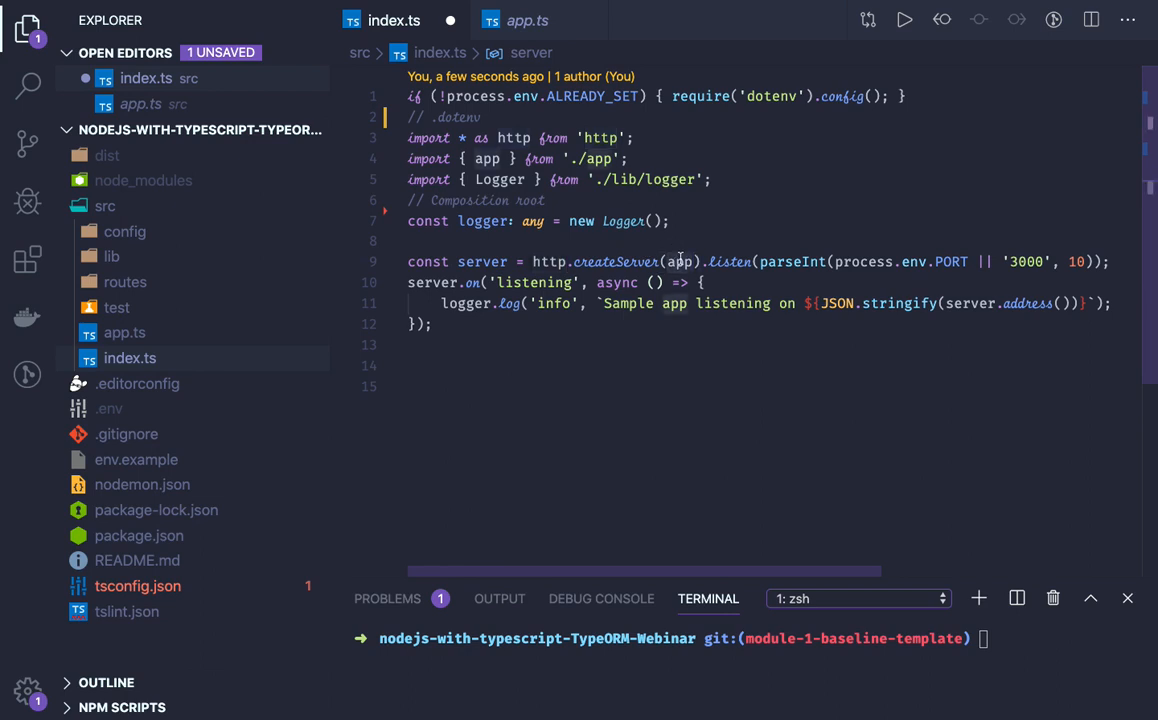
pyautogui.moveTo(328, 376)
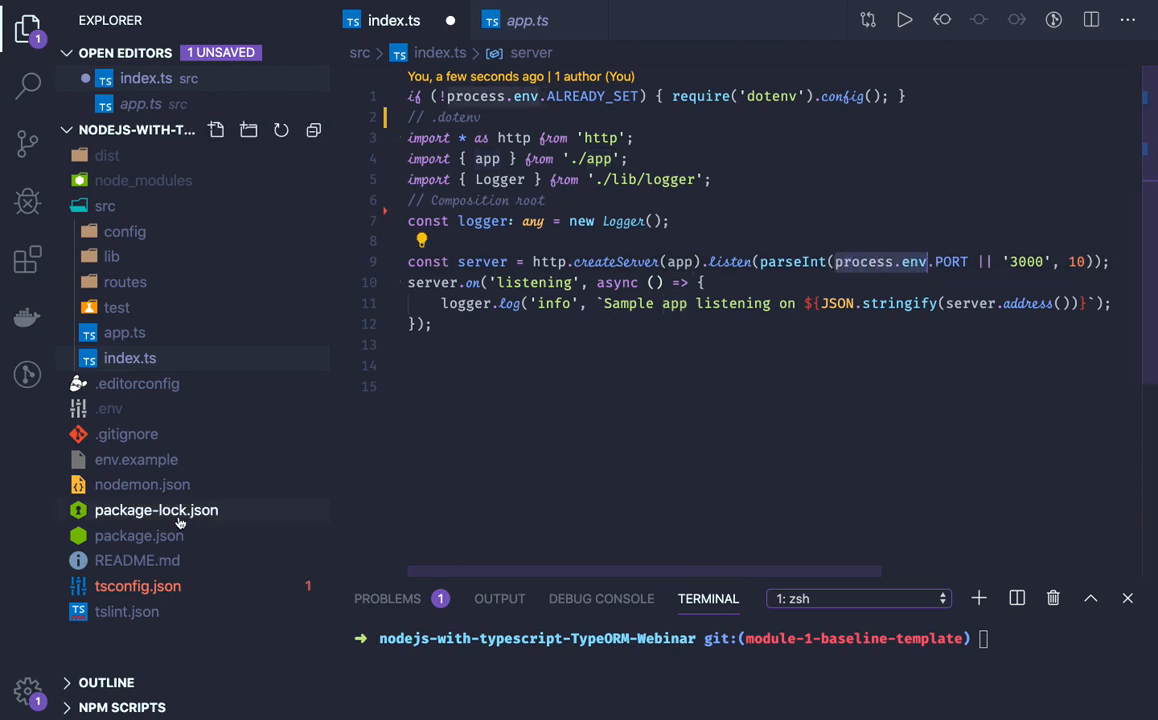
pyautogui.click(140, 536)
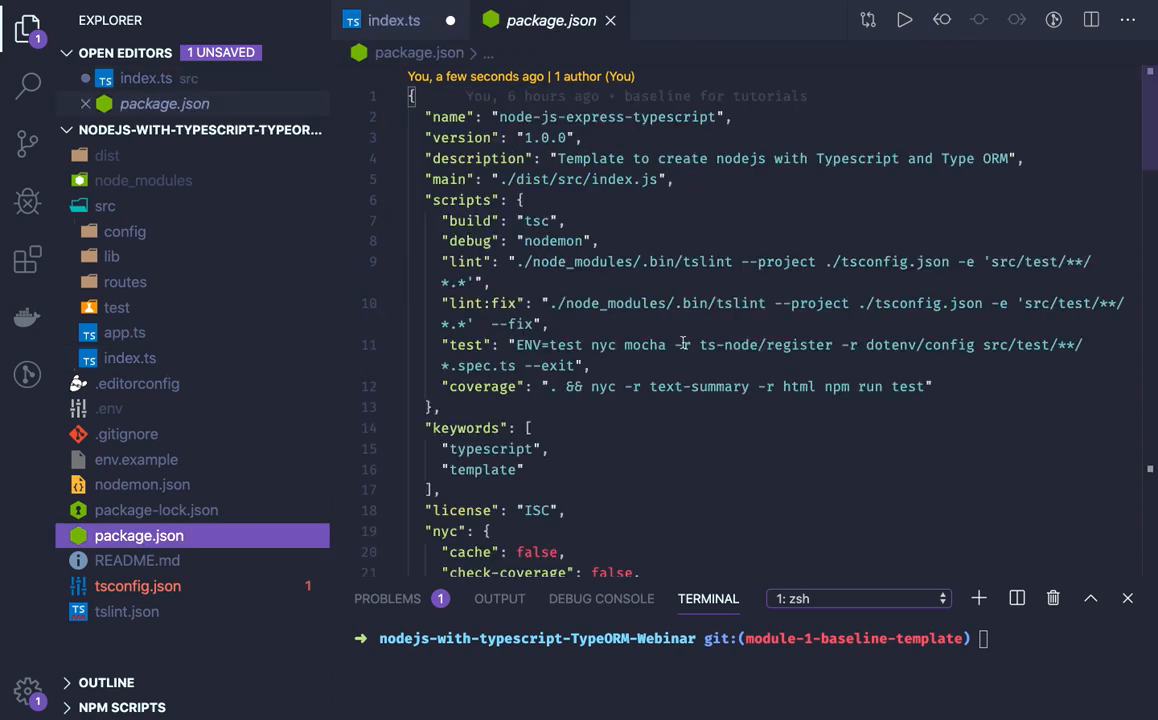
pyautogui.scroll(-3)
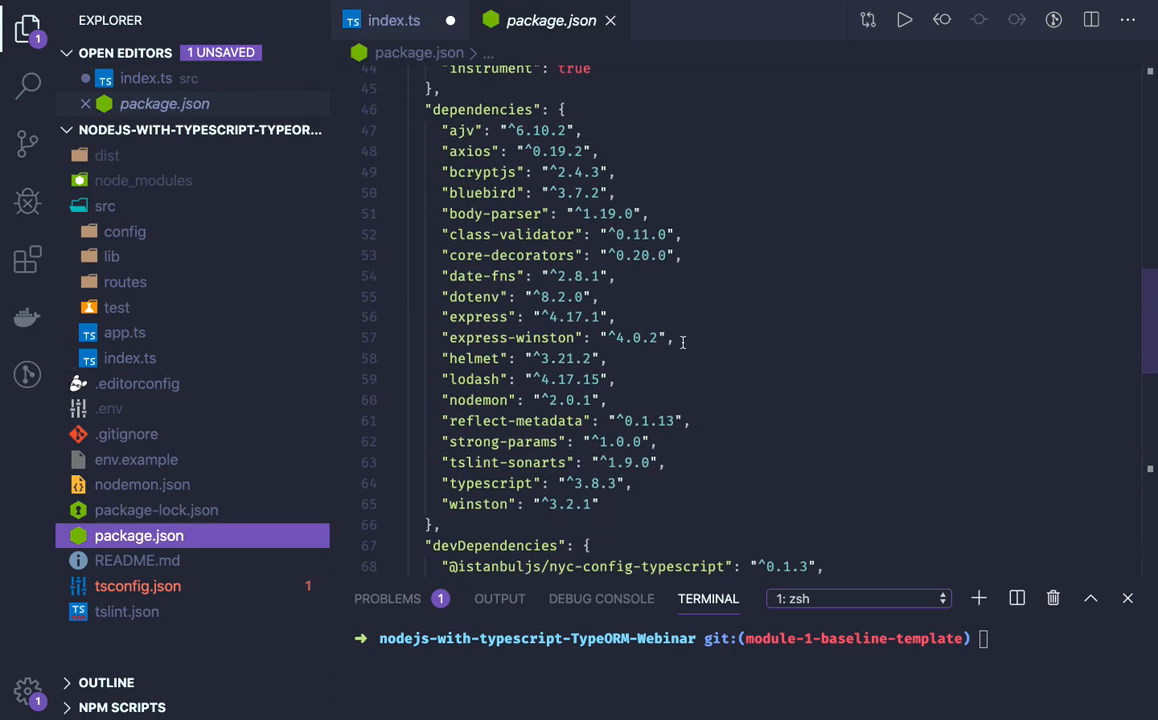
pyautogui.scroll(-3)
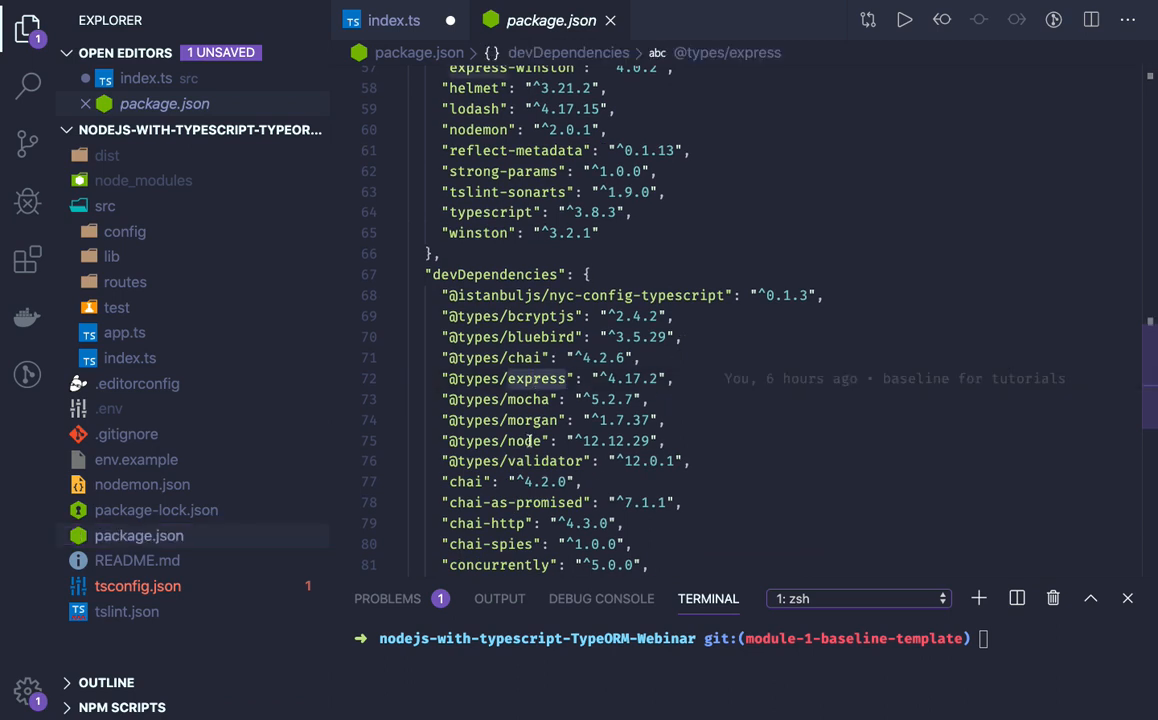
pyautogui.click(524, 442)
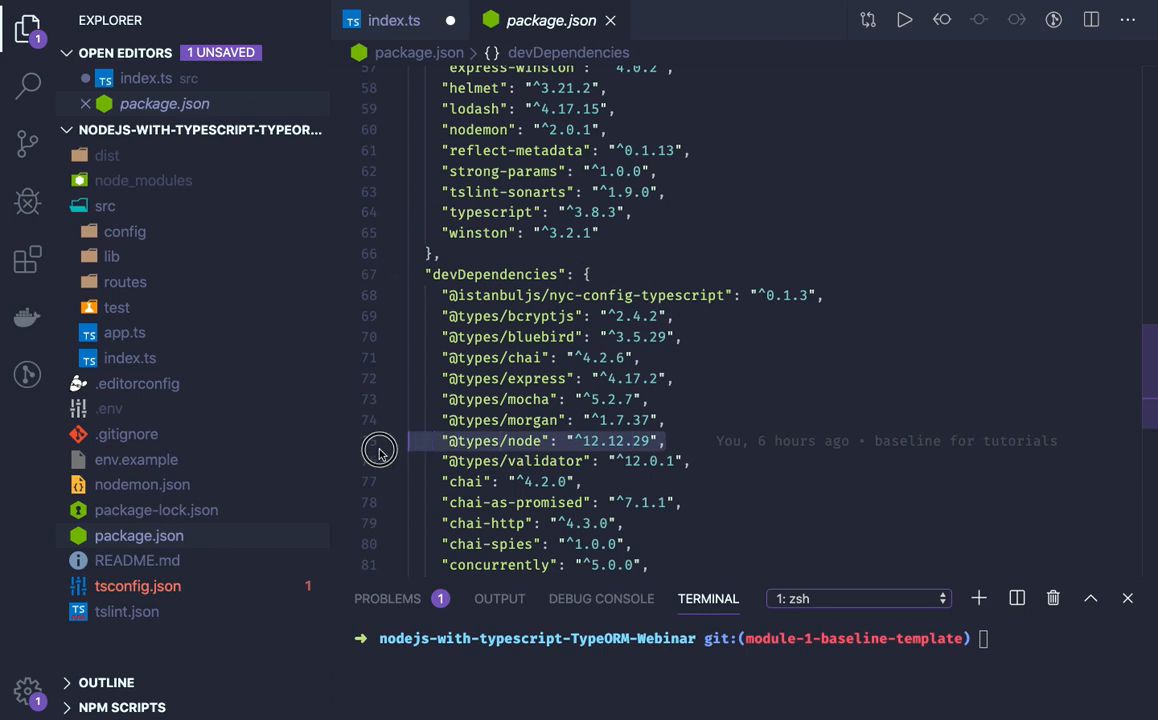
pyautogui.moveTo(380, 448)
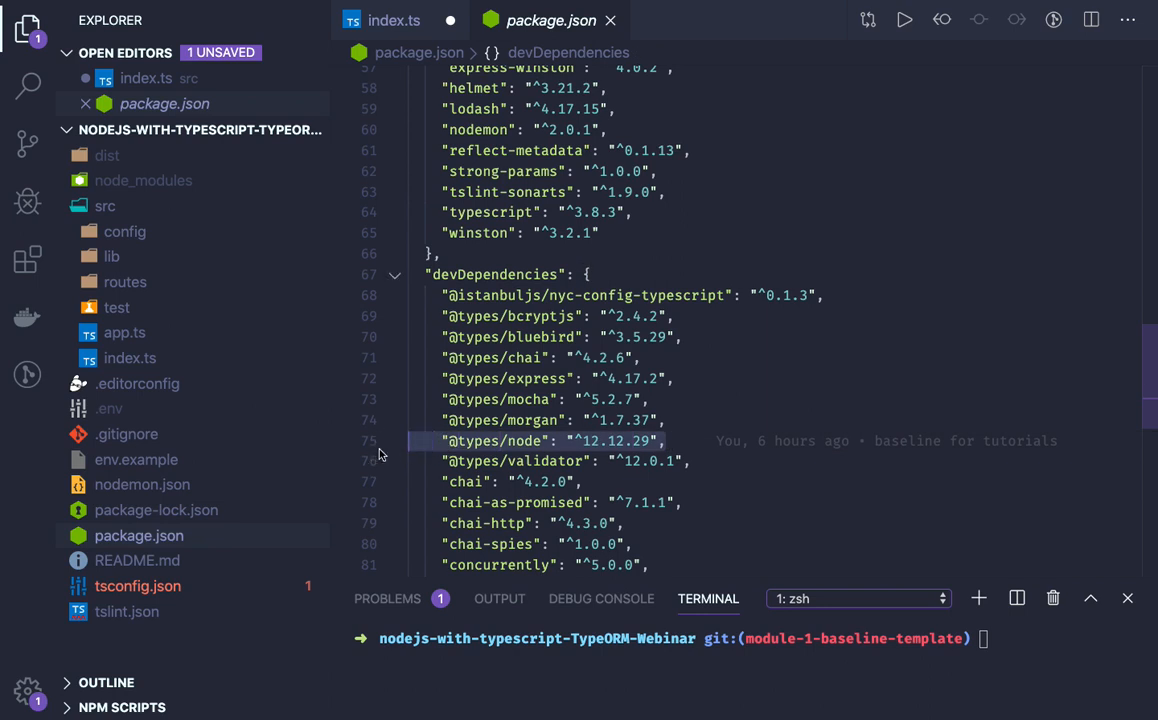
pyautogui.moveTo(652, 240)
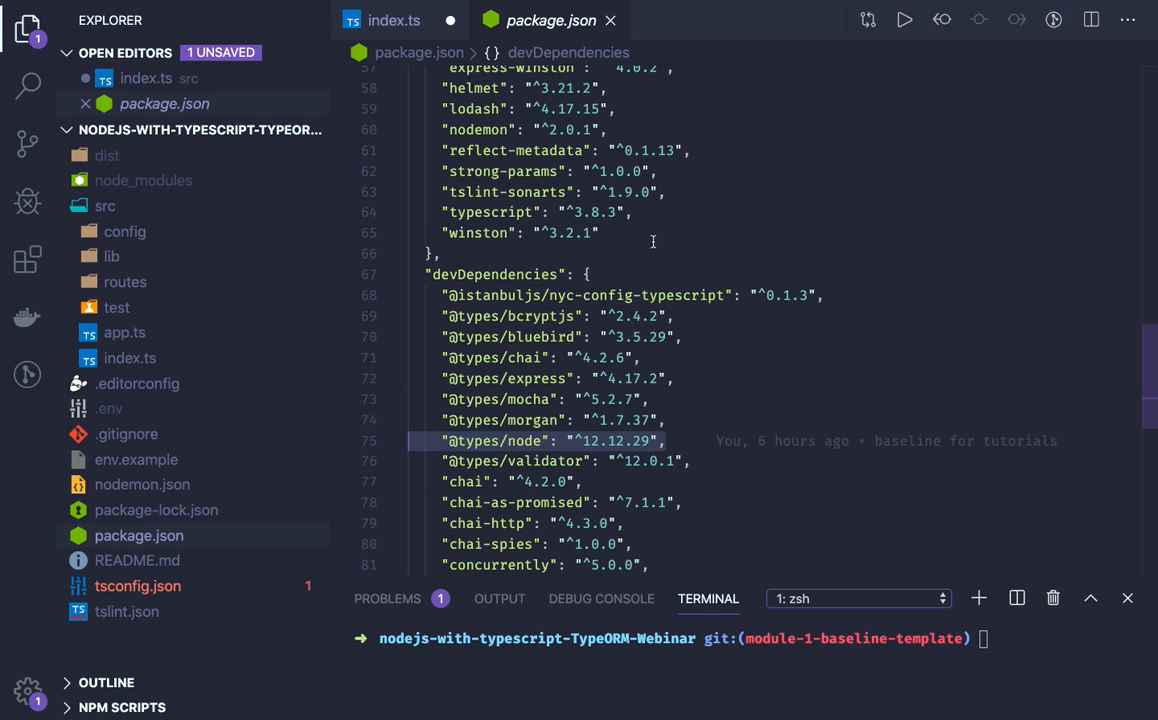
pyautogui.moveTo(546, 330)
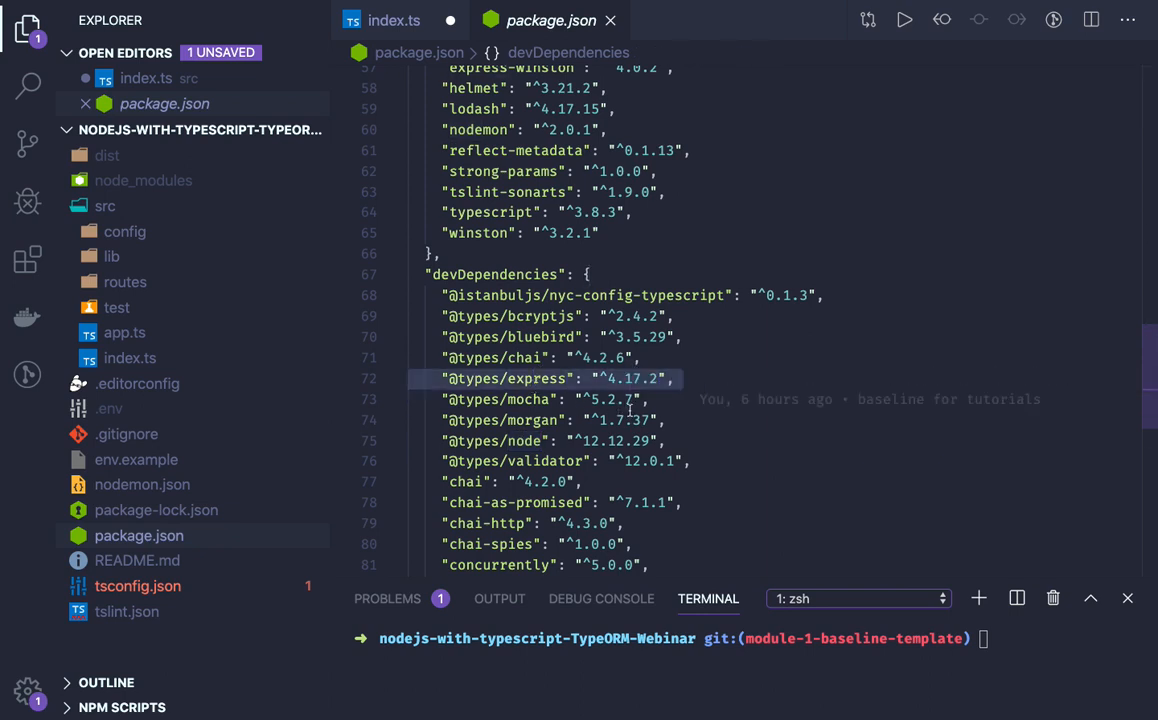
pyautogui.moveTo(536, 316)
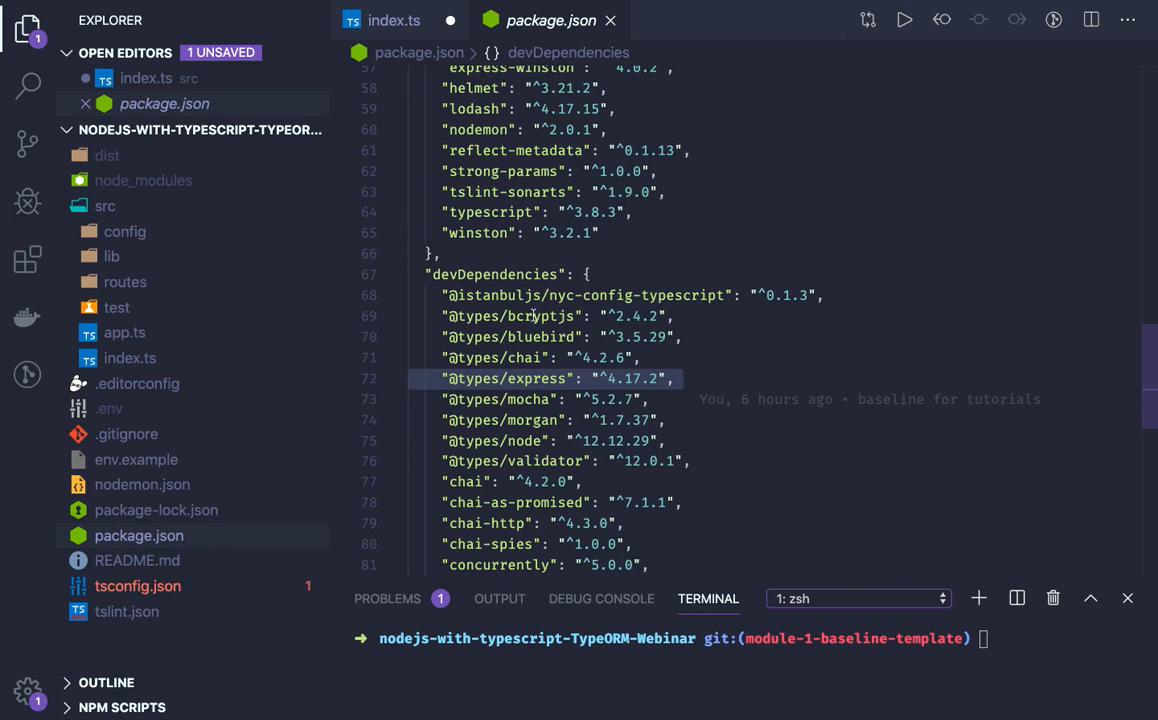
pyautogui.scroll(3)
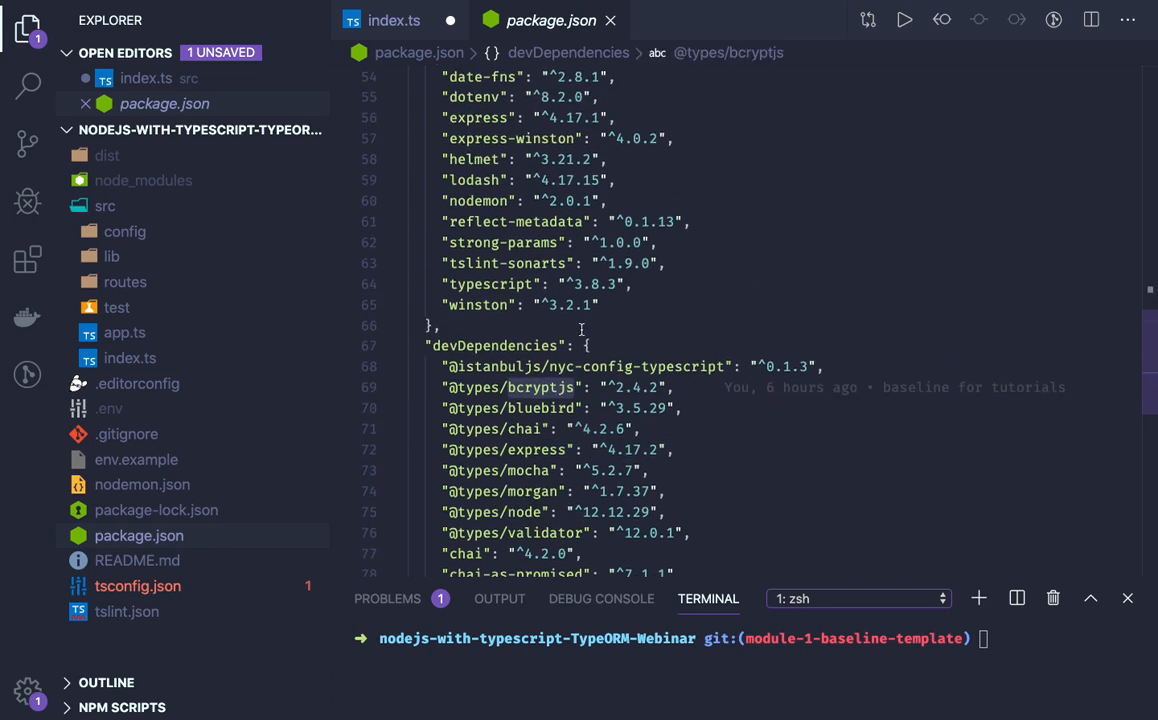
pyautogui.scroll(3)
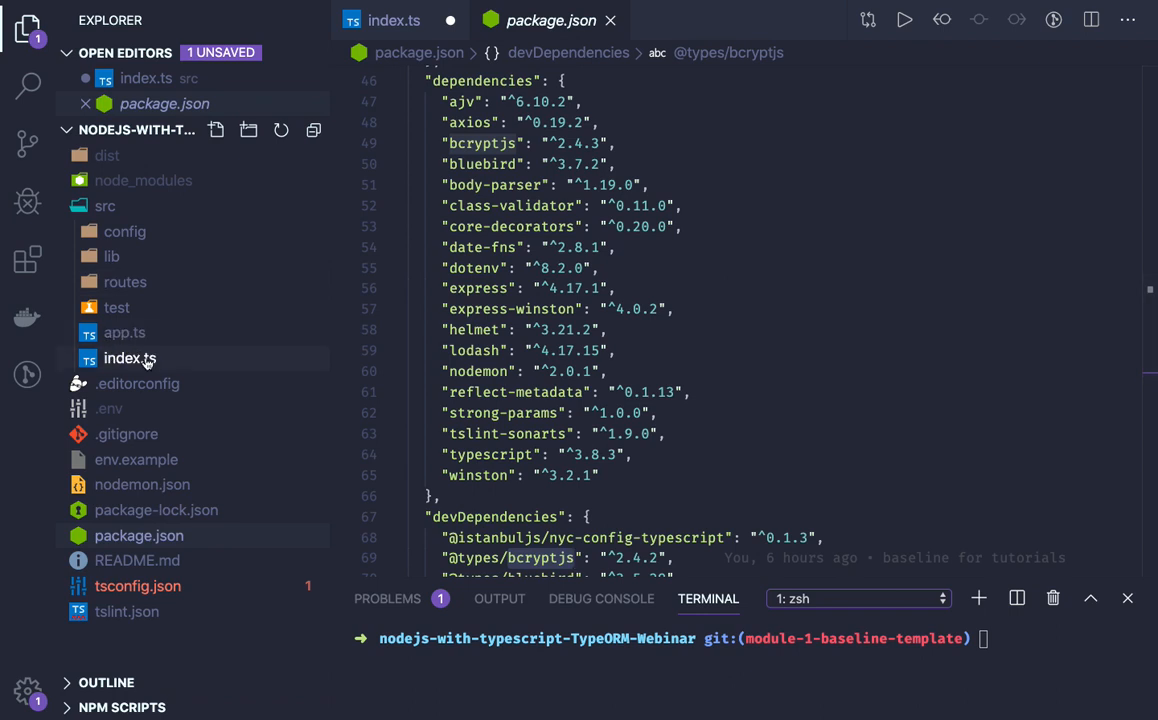
# Return to index.ts and place the cursor on the blank line after the logger declaration
pyautogui.click(128, 358)
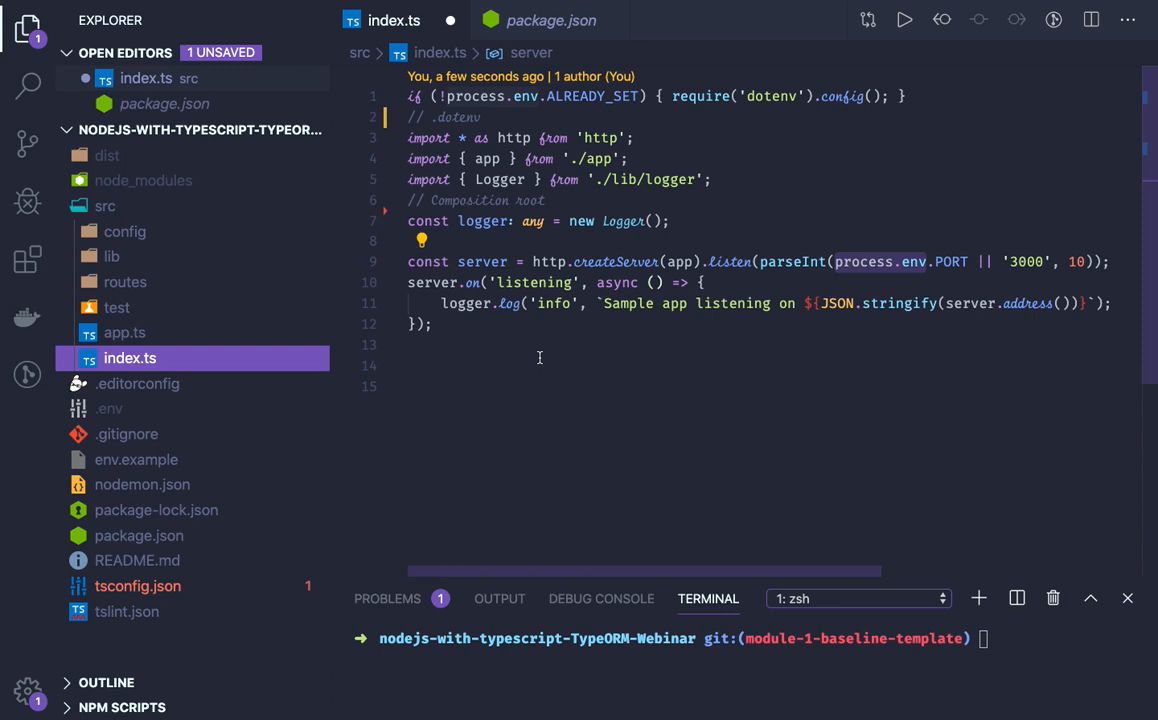
pyautogui.moveTo(642, 268)
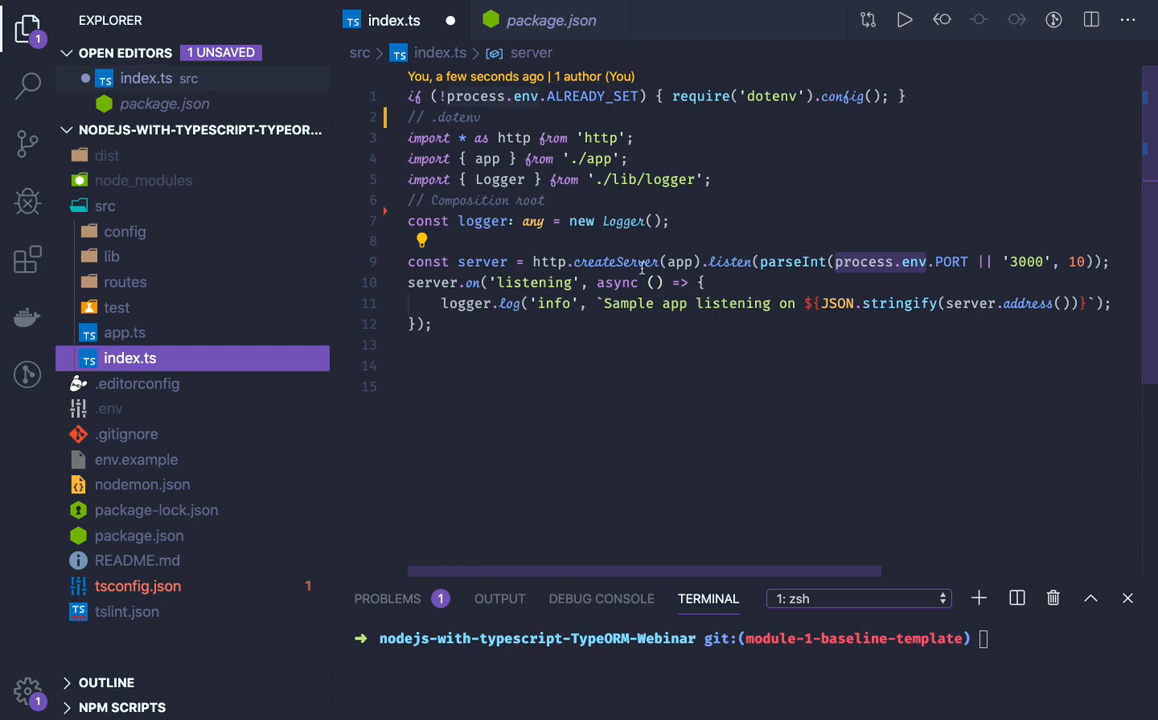
pyautogui.click(576, 240)
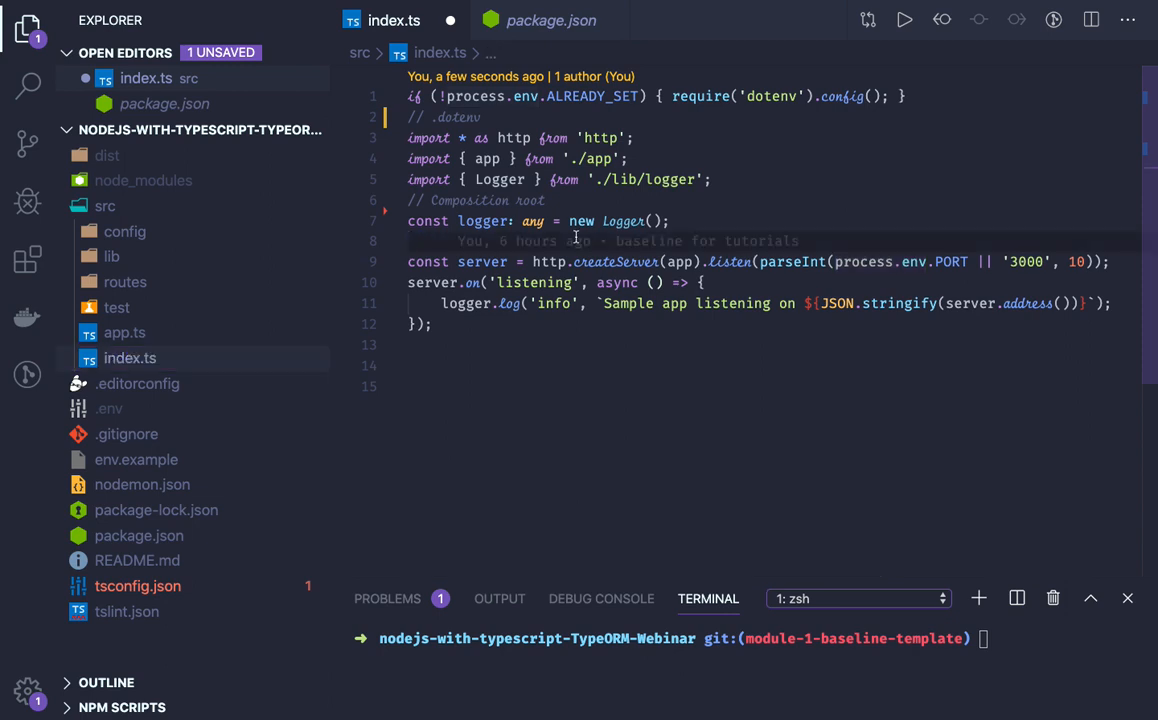